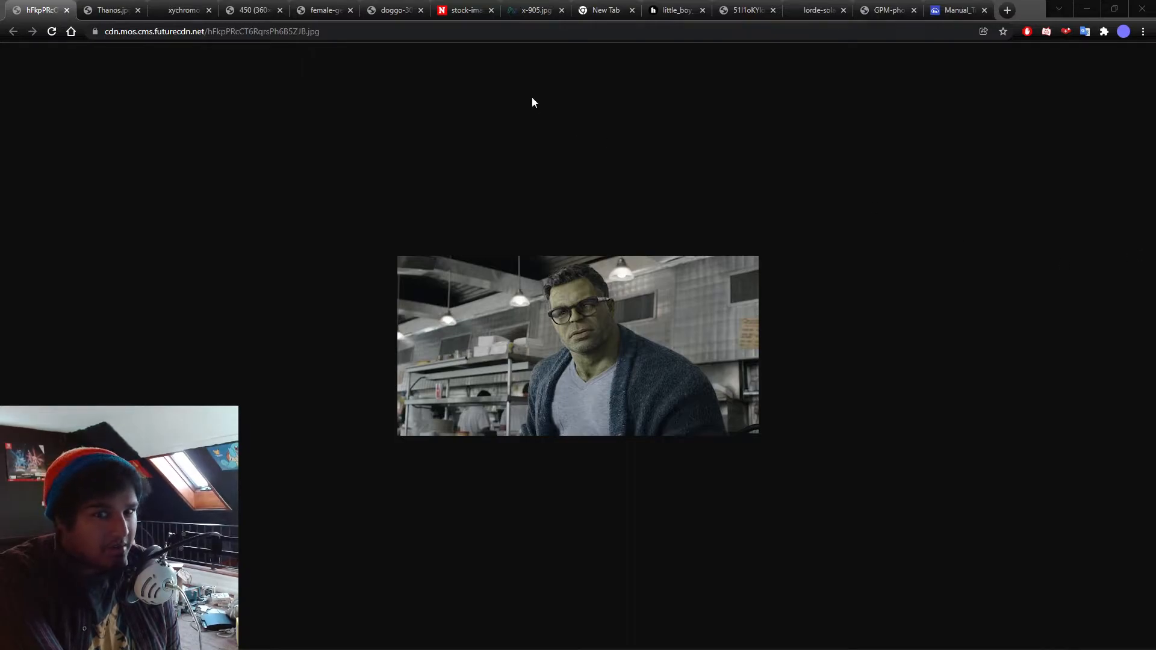
{"action": "mouse_move", "coordinate": [602, 286]}
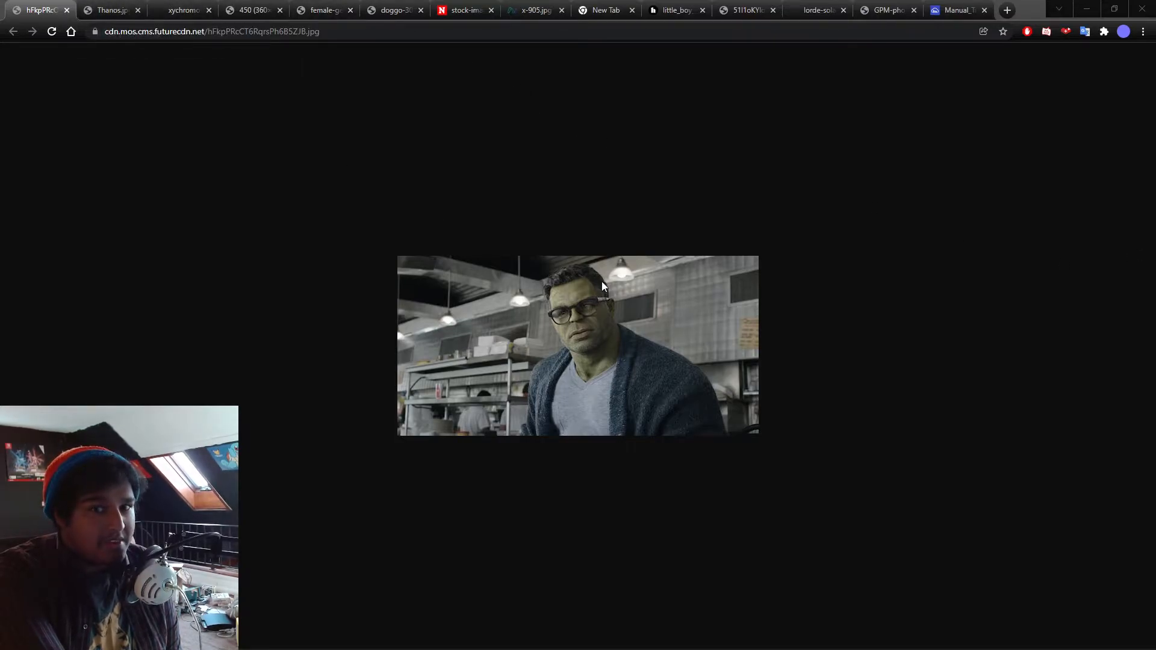
{"action": "mouse_move", "coordinate": [647, 411]}
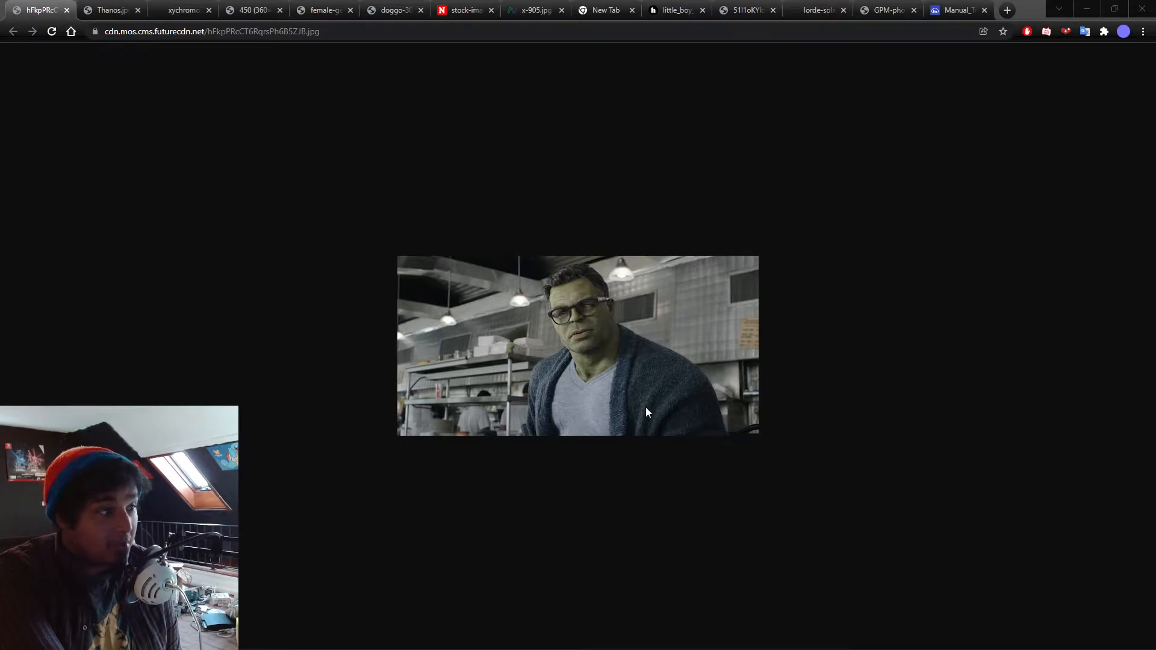
{"action": "mouse_move", "coordinate": [516, 445]}
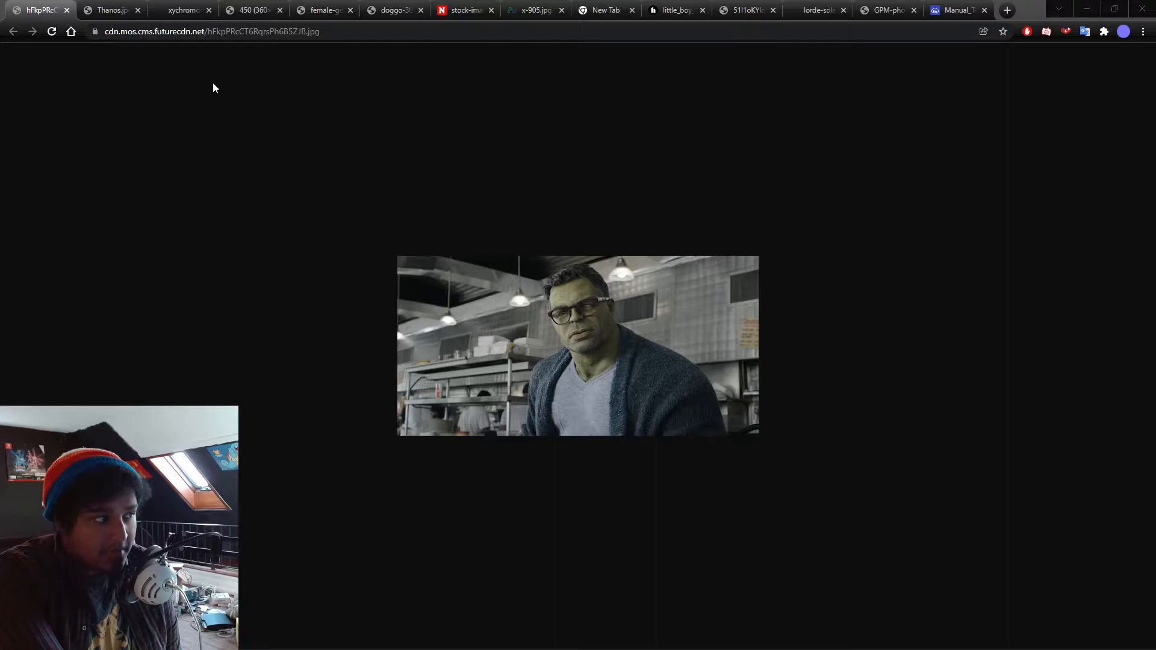
{"action": "mouse_move", "coordinate": [107, 11]}
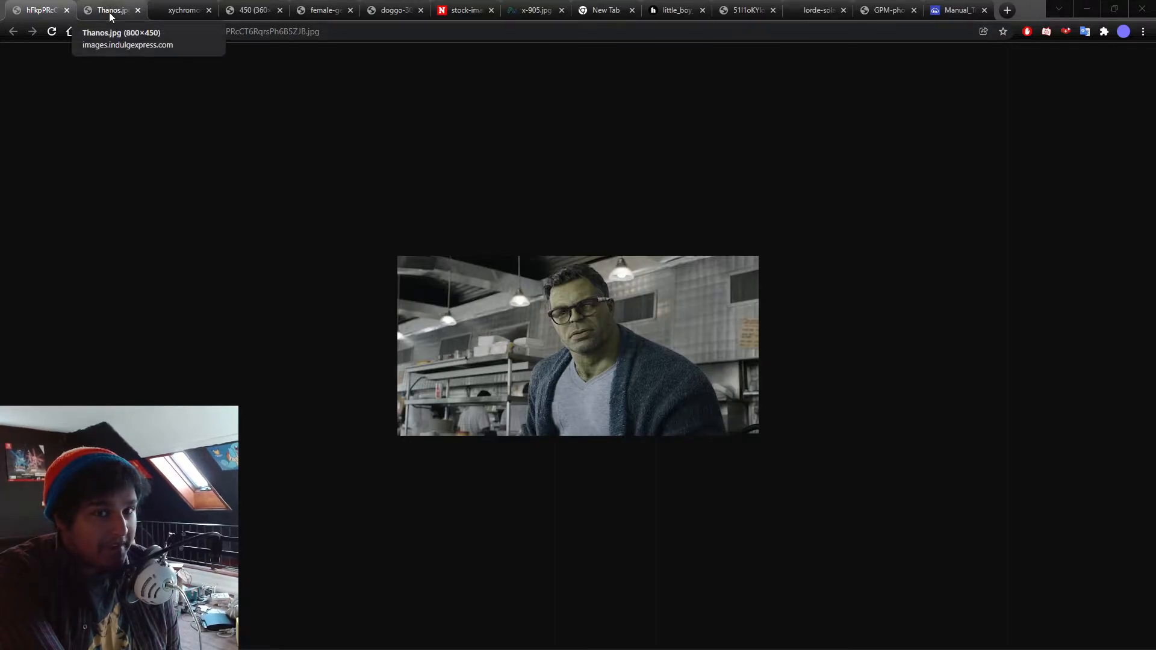
Step: Show the Thanos picture, return to the Hulk picture, then bring Thanos back up
{"action": "left_click", "coordinate": [111, 11]}
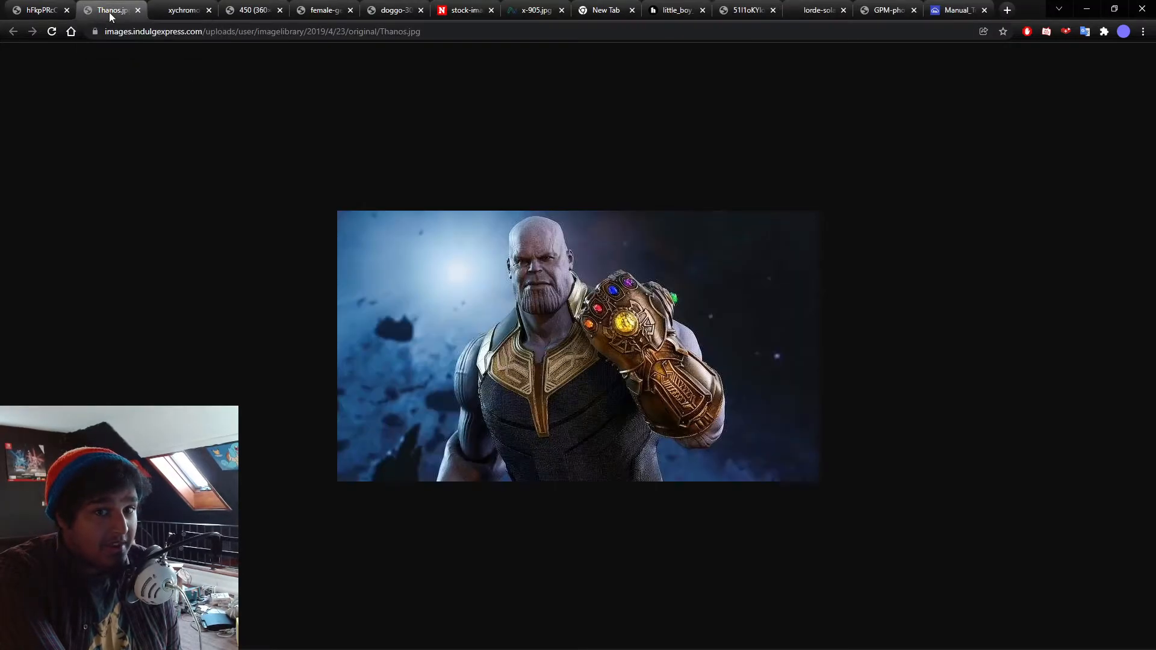
{"action": "mouse_move", "coordinate": [614, 291]}
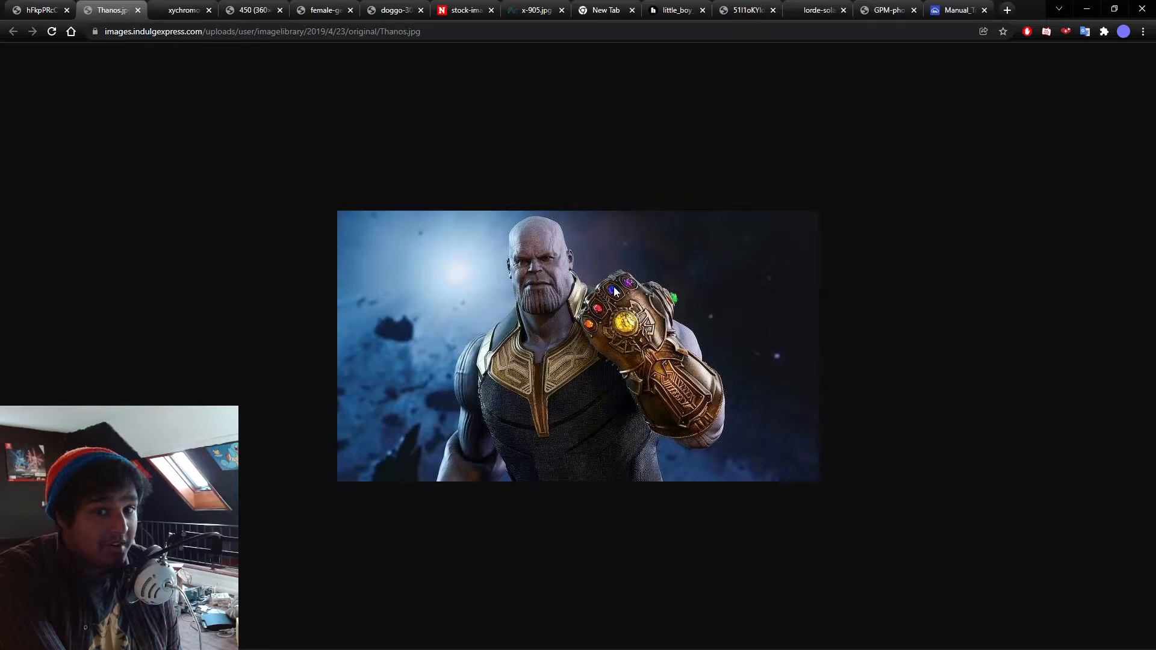
{"action": "mouse_move", "coordinate": [618, 294]}
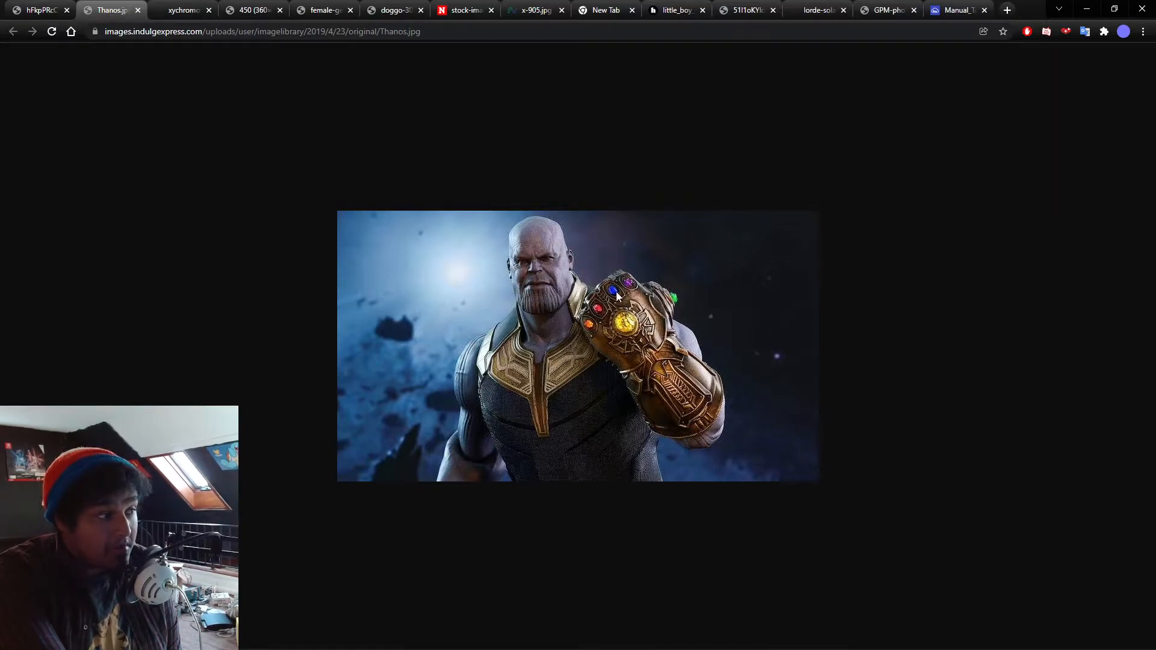
{"action": "mouse_move", "coordinate": [494, 207]}
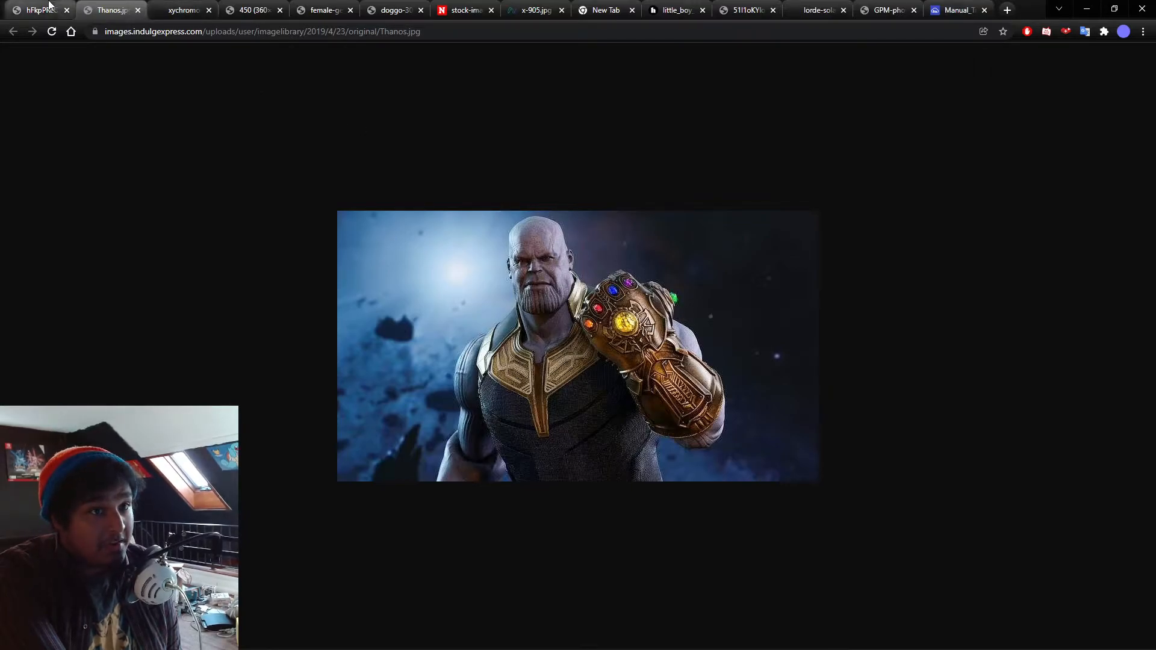
{"action": "left_click", "coordinate": [39, 9]}
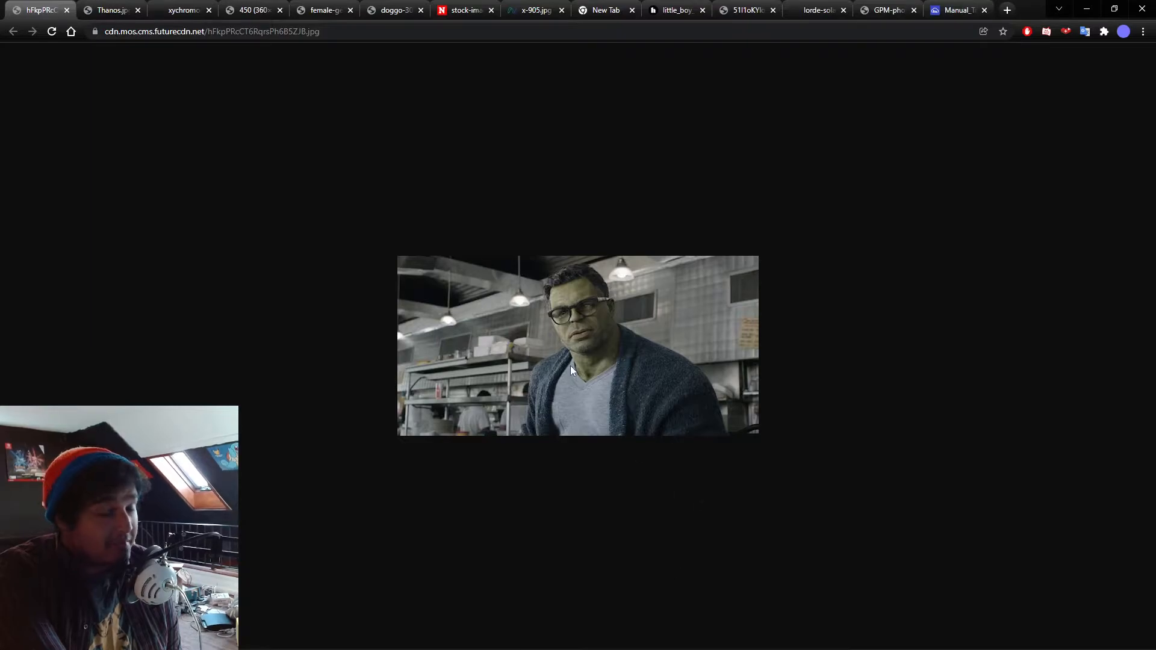
{"action": "mouse_move", "coordinate": [566, 375]}
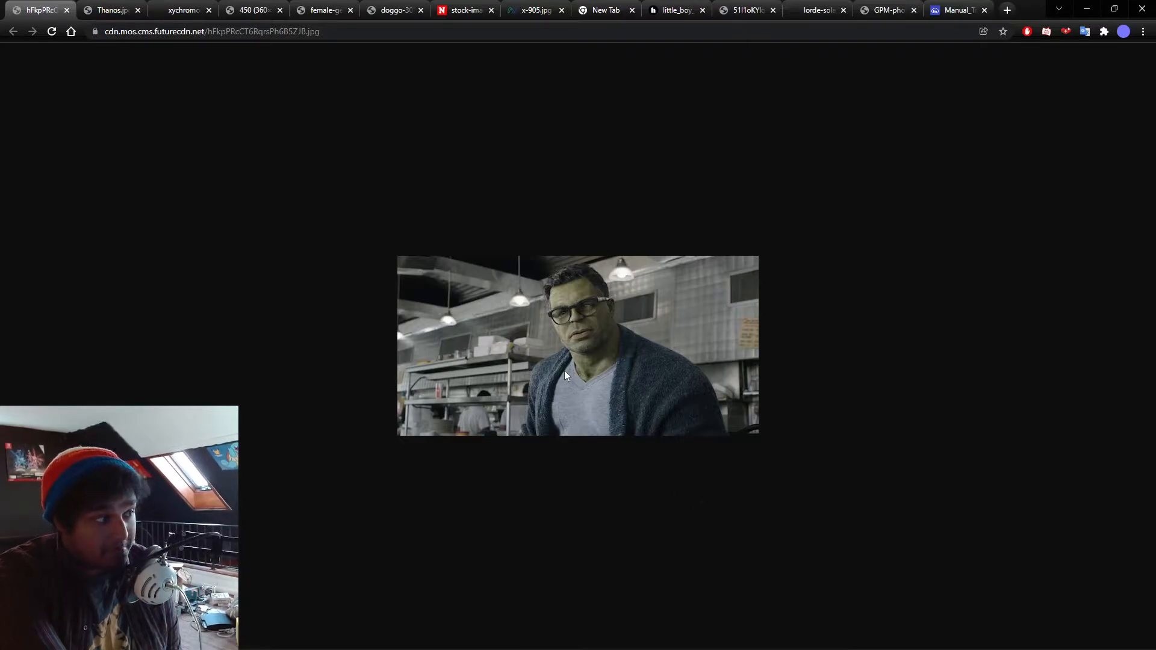
{"action": "mouse_move", "coordinate": [445, 384]}
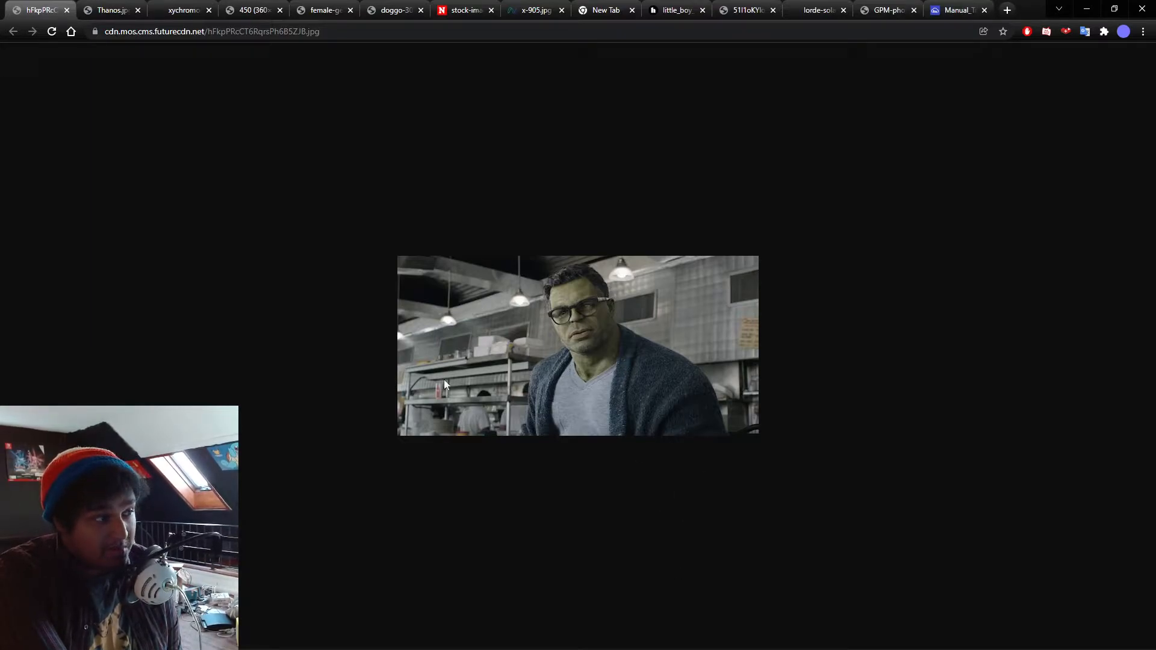
{"action": "mouse_move", "coordinate": [290, 286]}
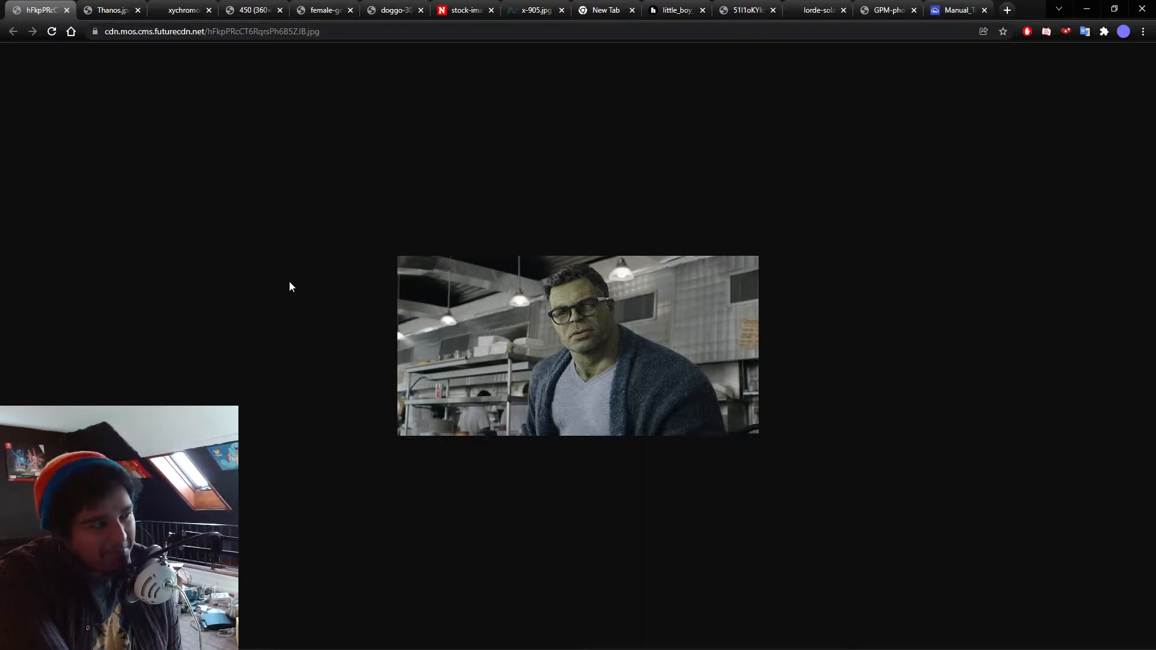
{"action": "mouse_move", "coordinate": [340, 406]}
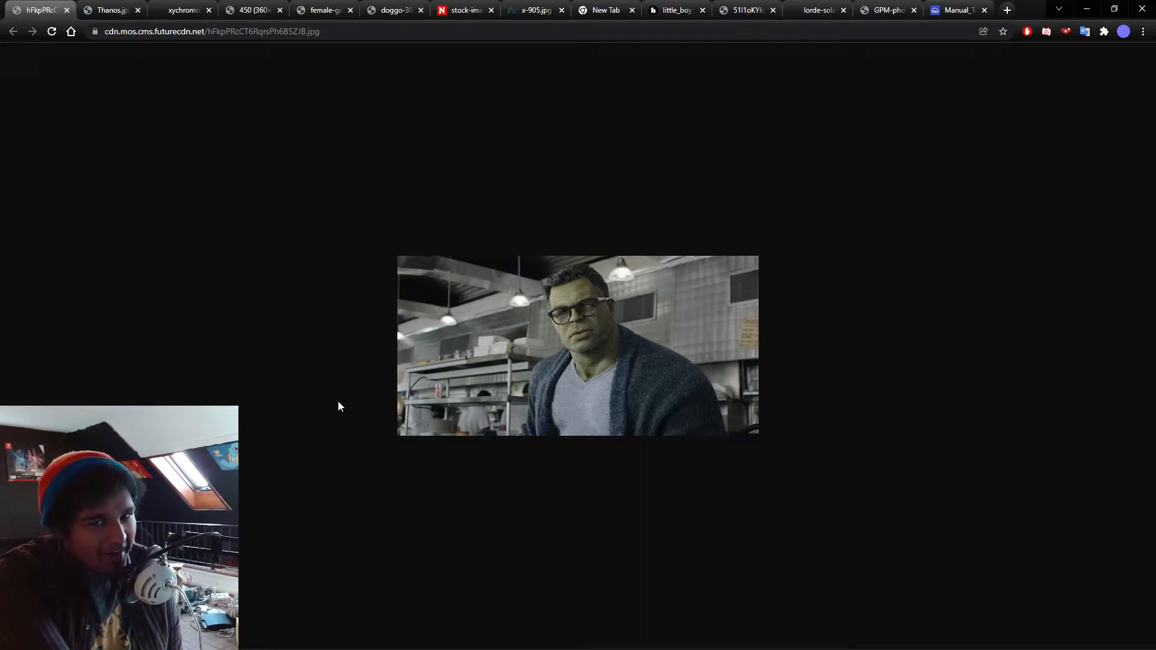
{"action": "mouse_move", "coordinate": [366, 521]}
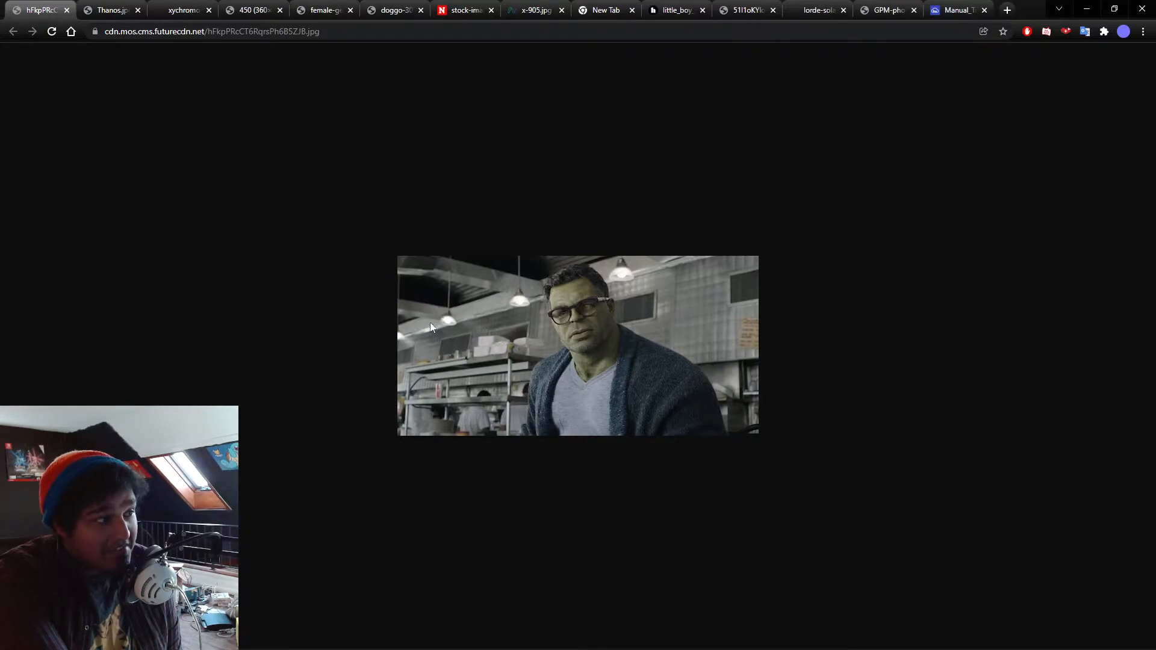
{"action": "mouse_move", "coordinate": [301, 102]}
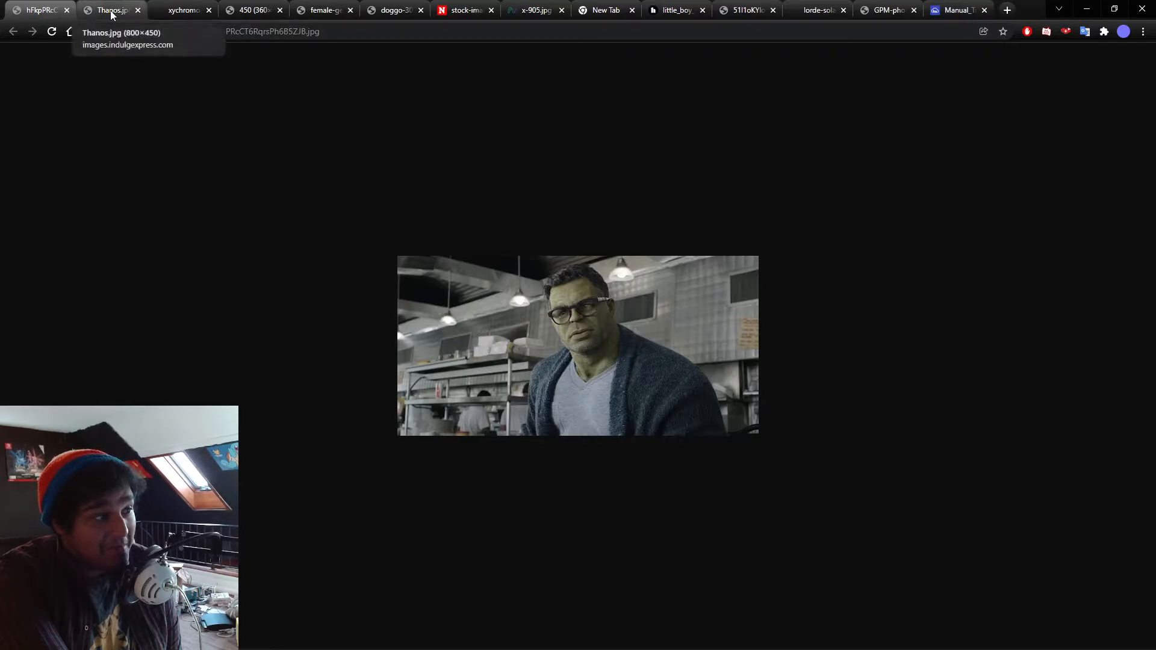
{"action": "left_click", "coordinate": [111, 9]}
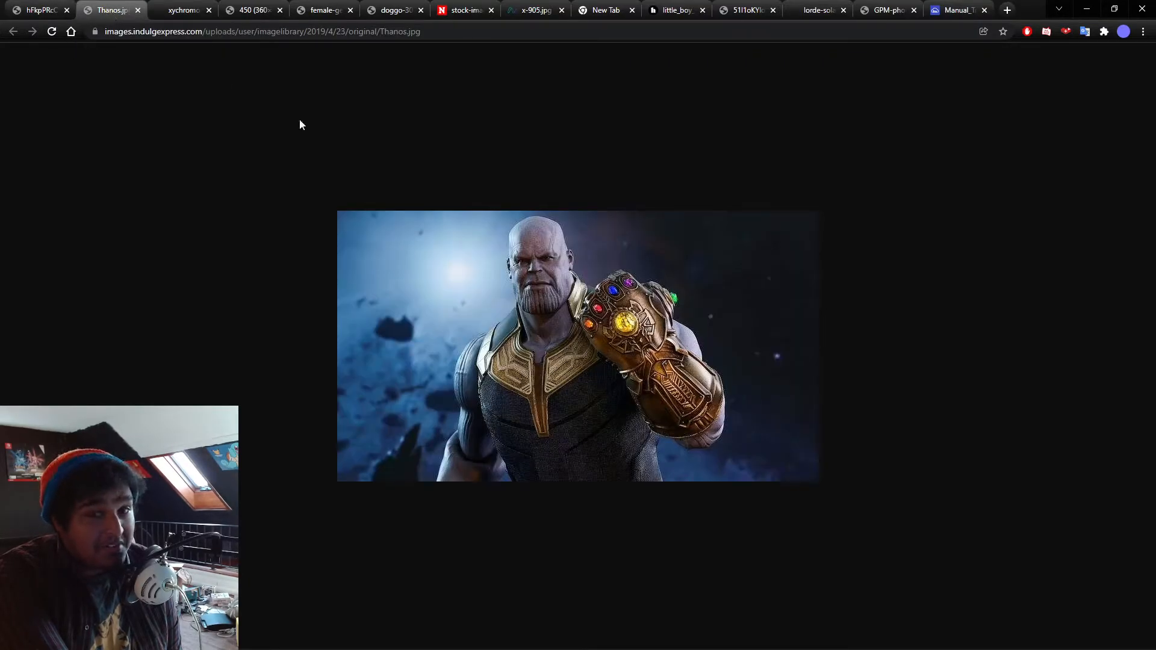
{"action": "mouse_move", "coordinate": [598, 287]}
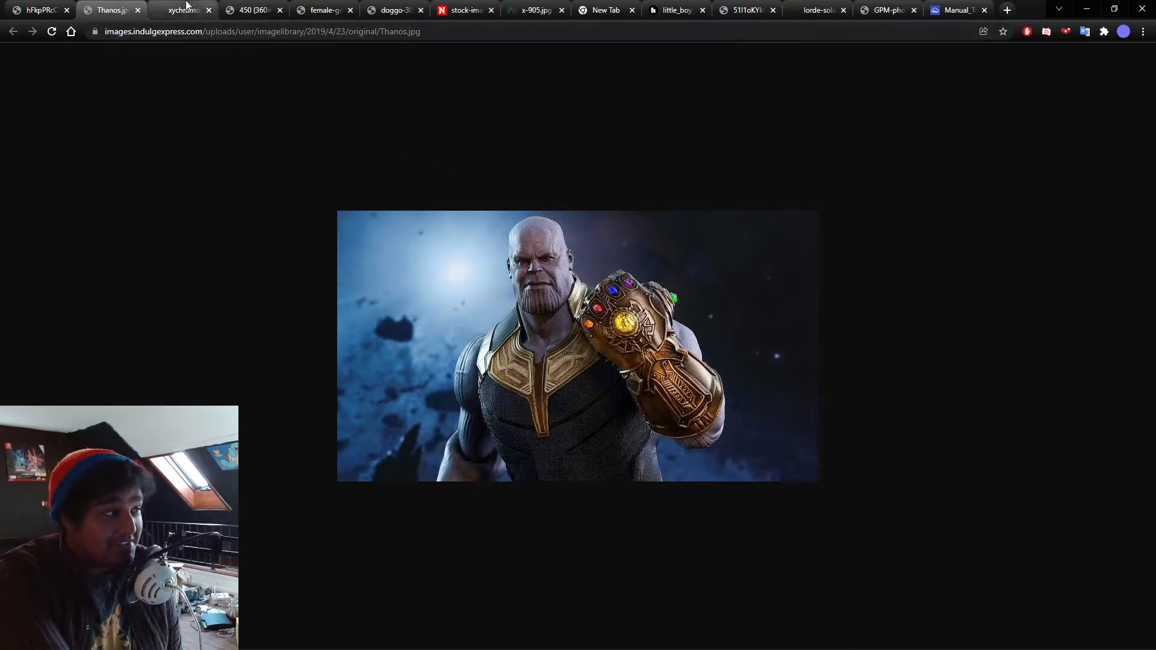
Step: Switch to the third tab showing the glowing X and Y chromosomes picture
{"action": "left_click", "coordinate": [181, 10]}
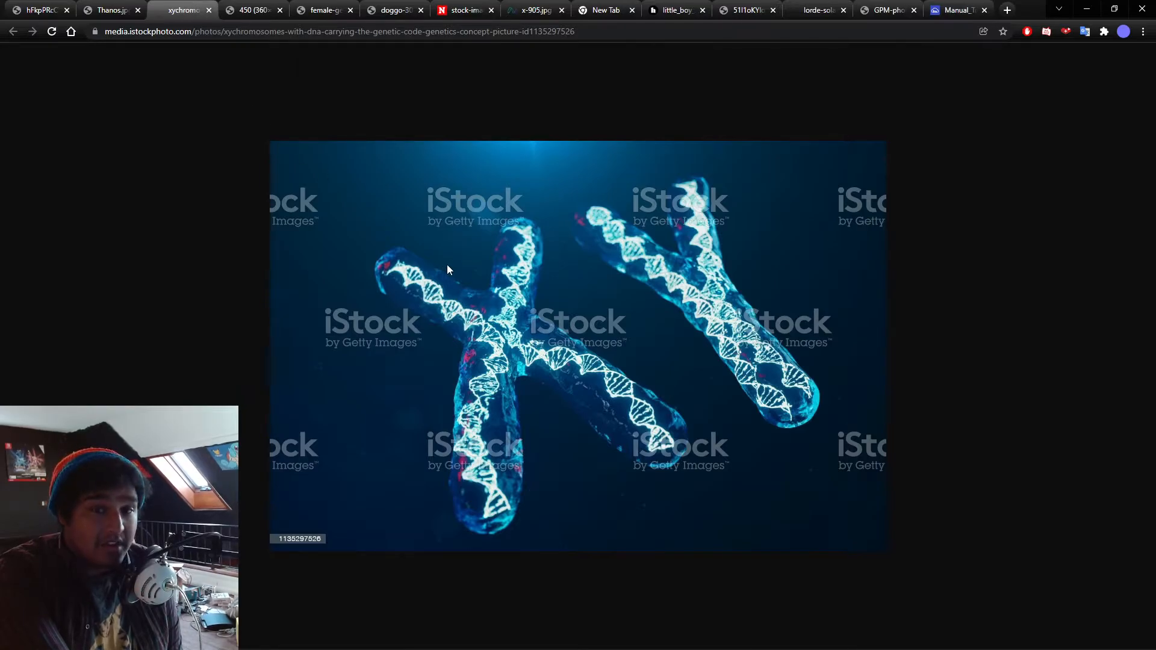
{"action": "mouse_move", "coordinate": [294, 346]}
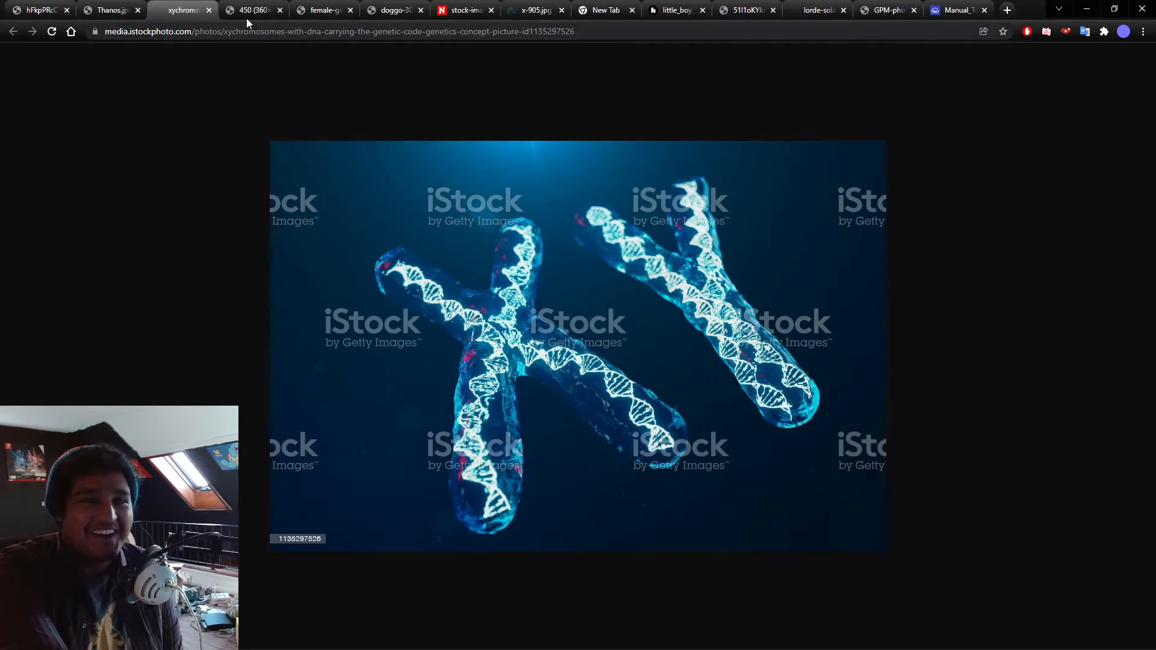
{"action": "left_click", "coordinate": [253, 9]}
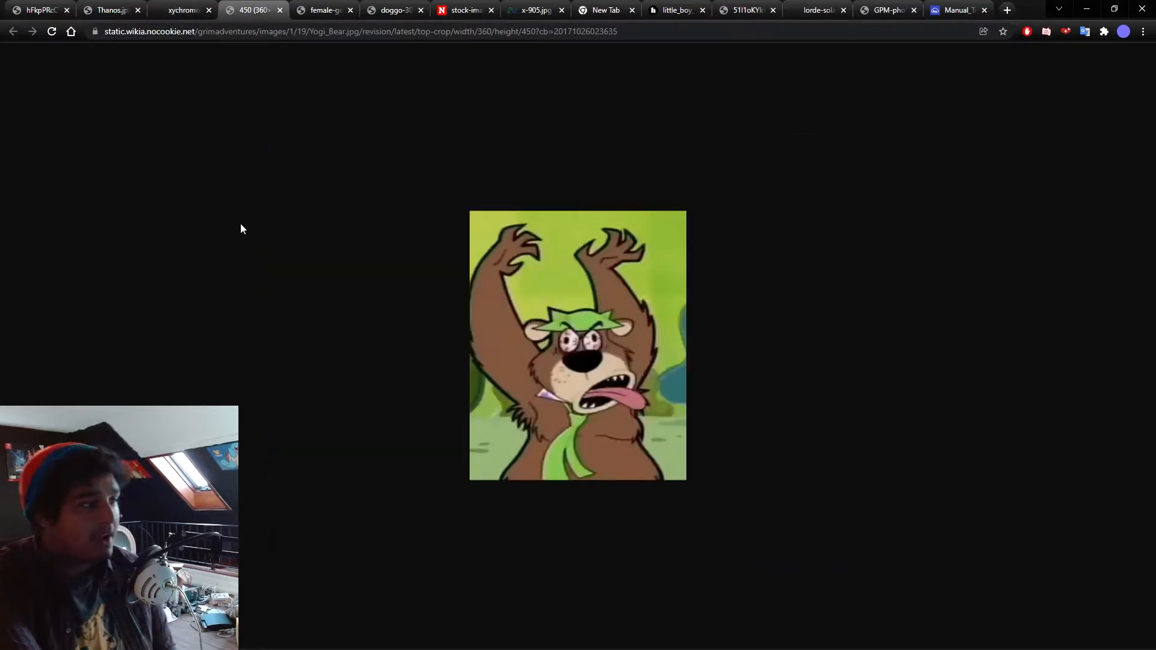
{"action": "mouse_move", "coordinate": [267, 300]}
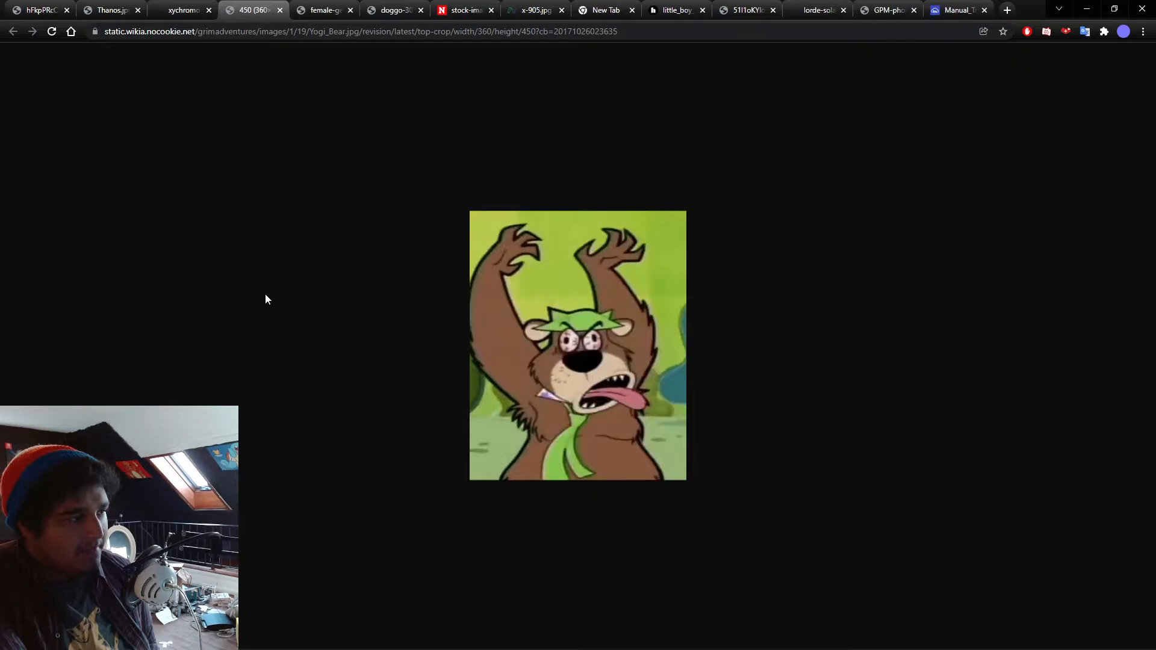
{"action": "mouse_move", "coordinate": [238, 334]}
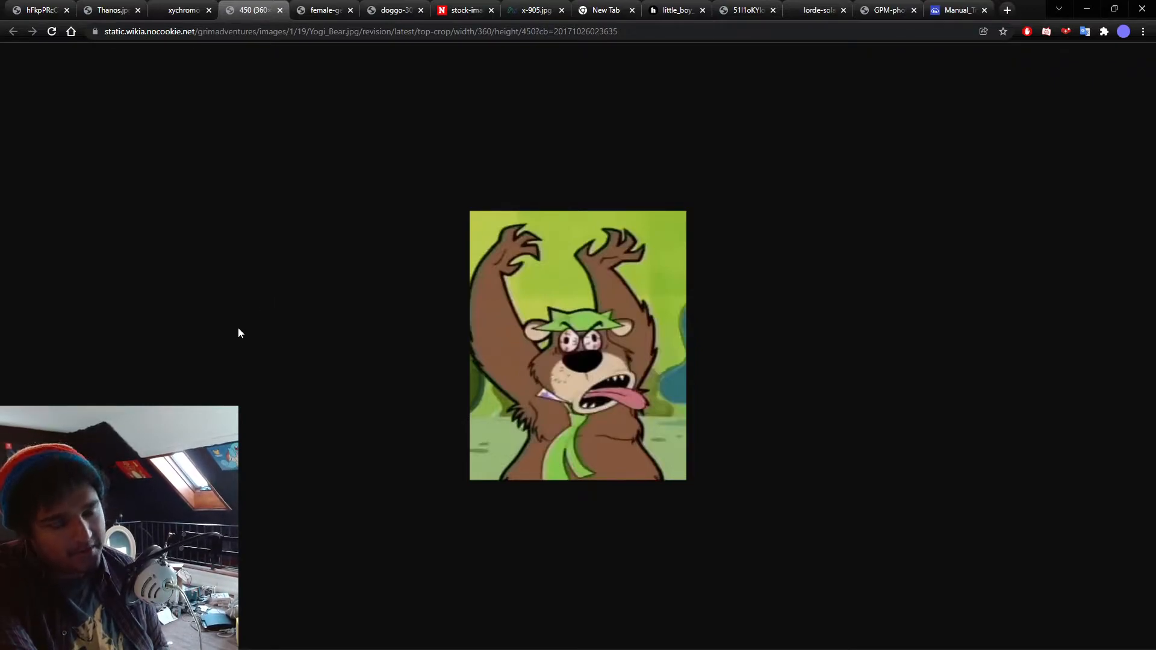
{"action": "mouse_move", "coordinate": [376, 340]}
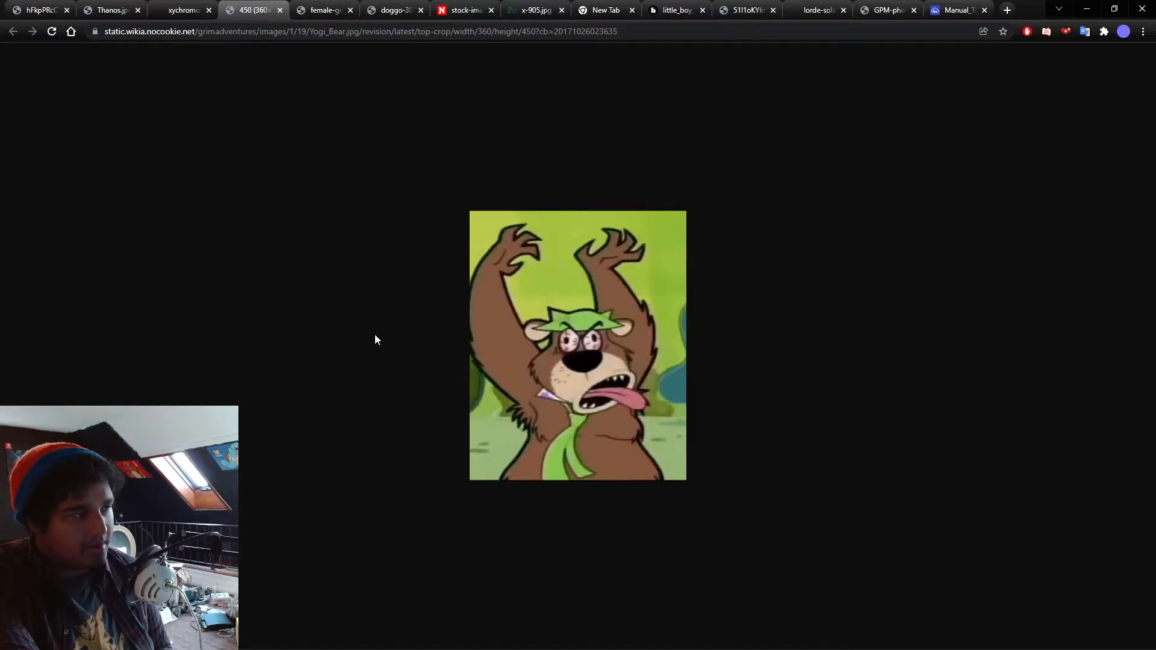
{"action": "mouse_move", "coordinate": [399, 203]}
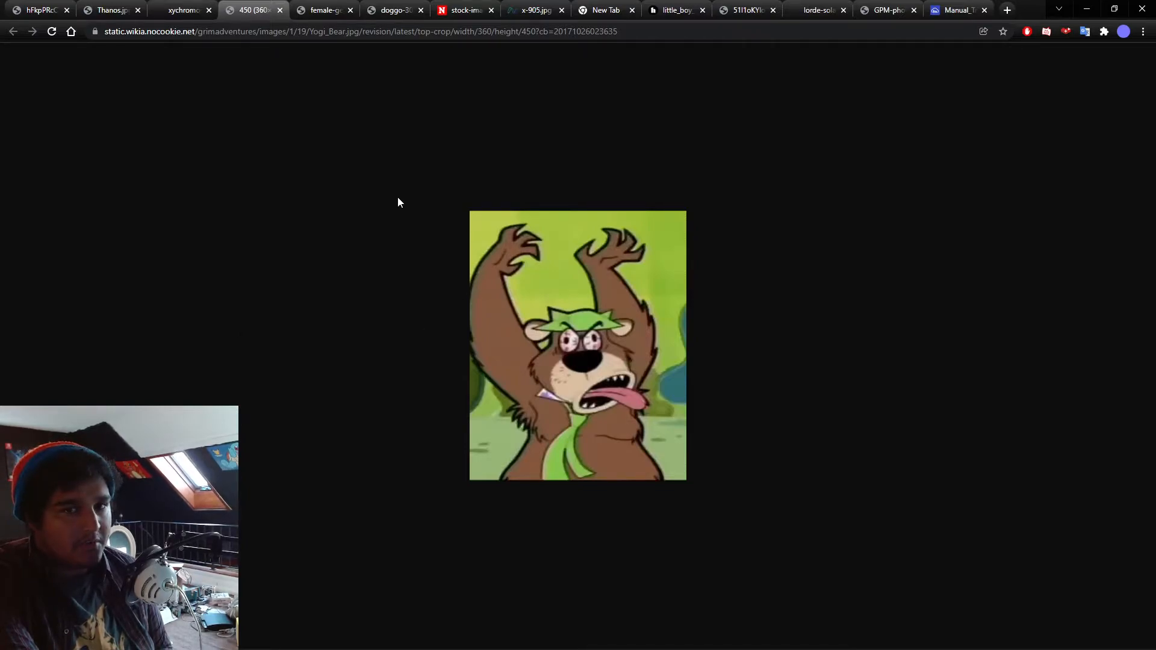
{"action": "mouse_move", "coordinate": [742, 291]}
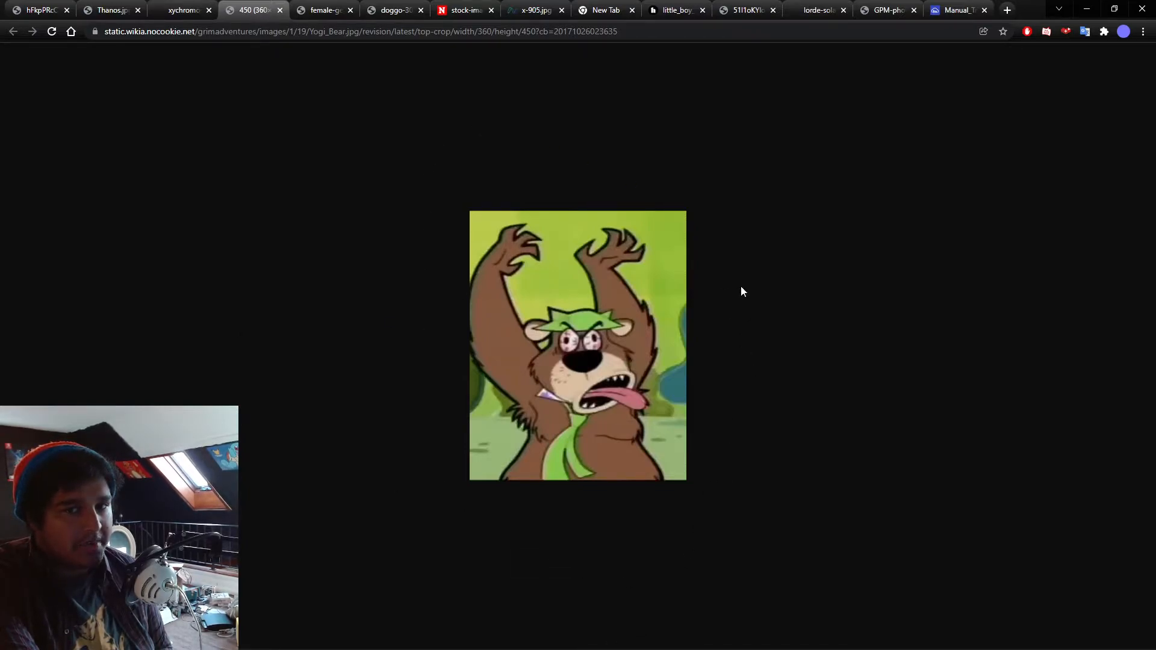
{"action": "mouse_move", "coordinate": [507, 172]}
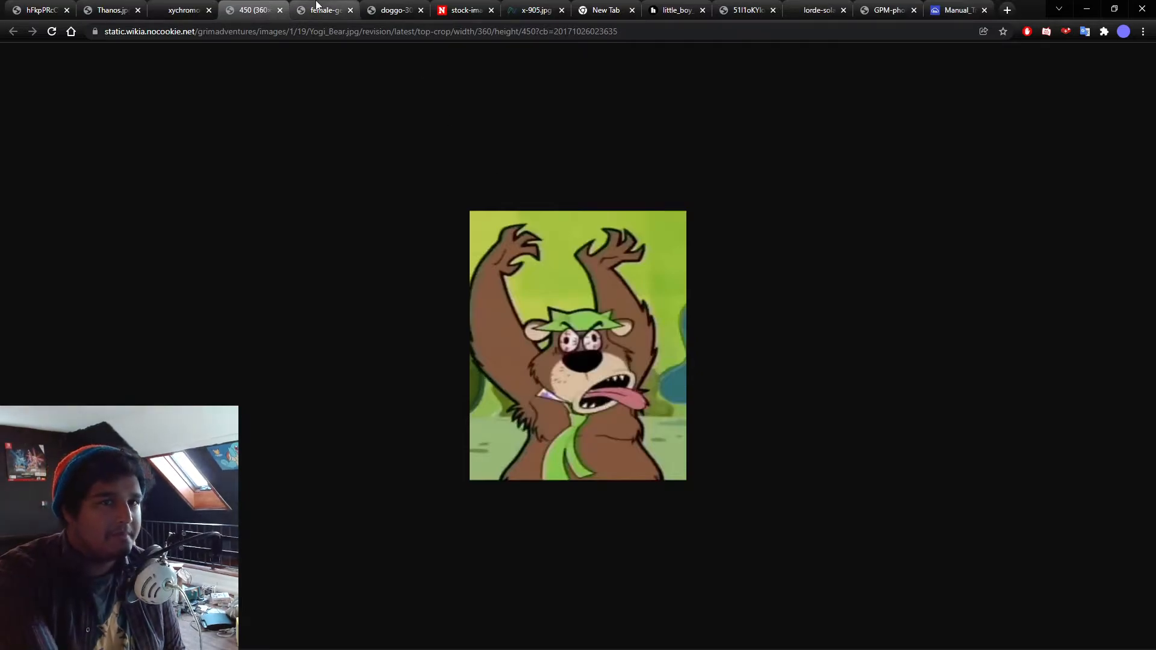
Step: Show the genie-from-a-lamp stock photo, then the banana-costume corgi meme
{"action": "left_click", "coordinate": [323, 10]}
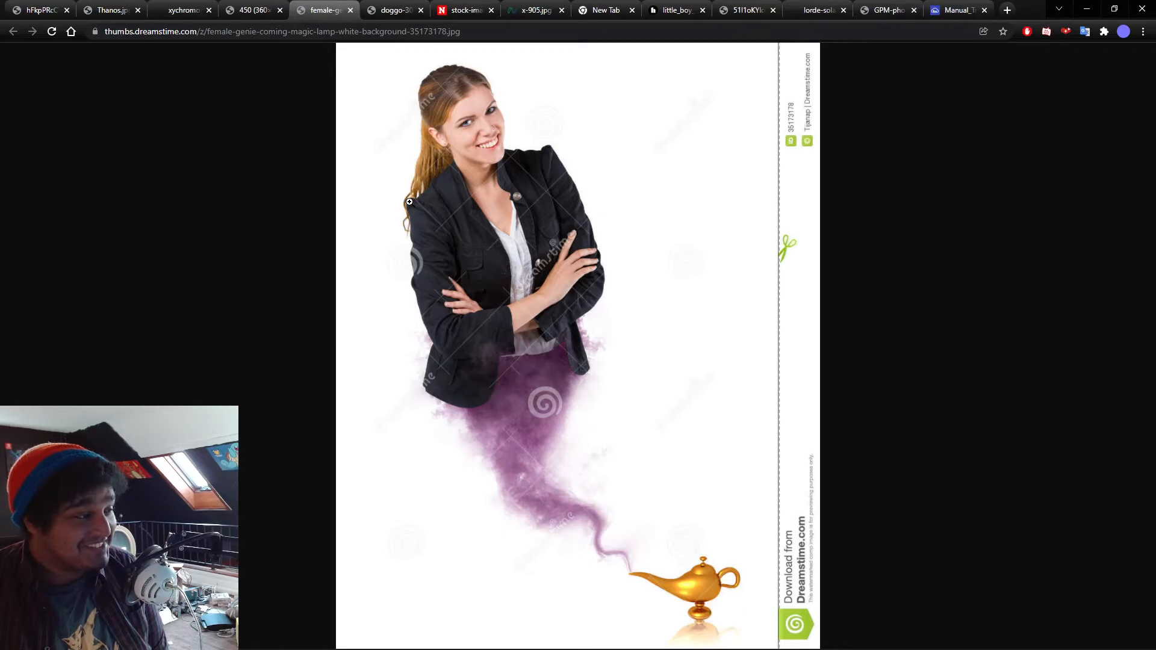
{"action": "left_click", "coordinate": [392, 11]}
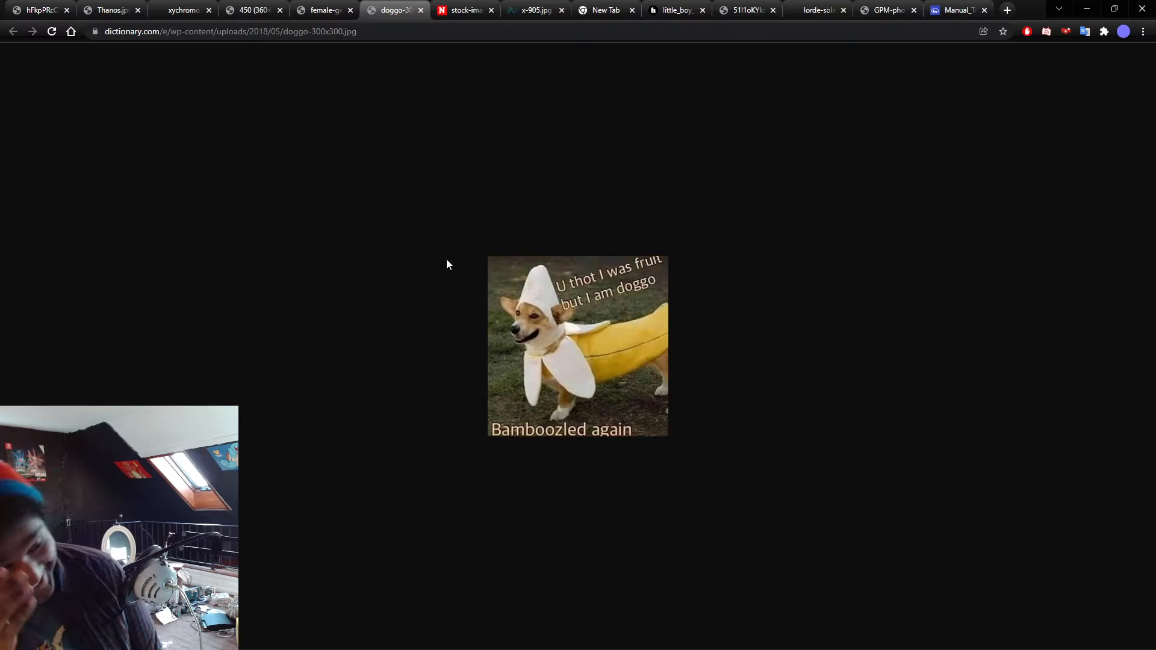
Step: Show the blowfish stock photo, then the image of the number 905
{"action": "left_click", "coordinate": [464, 10]}
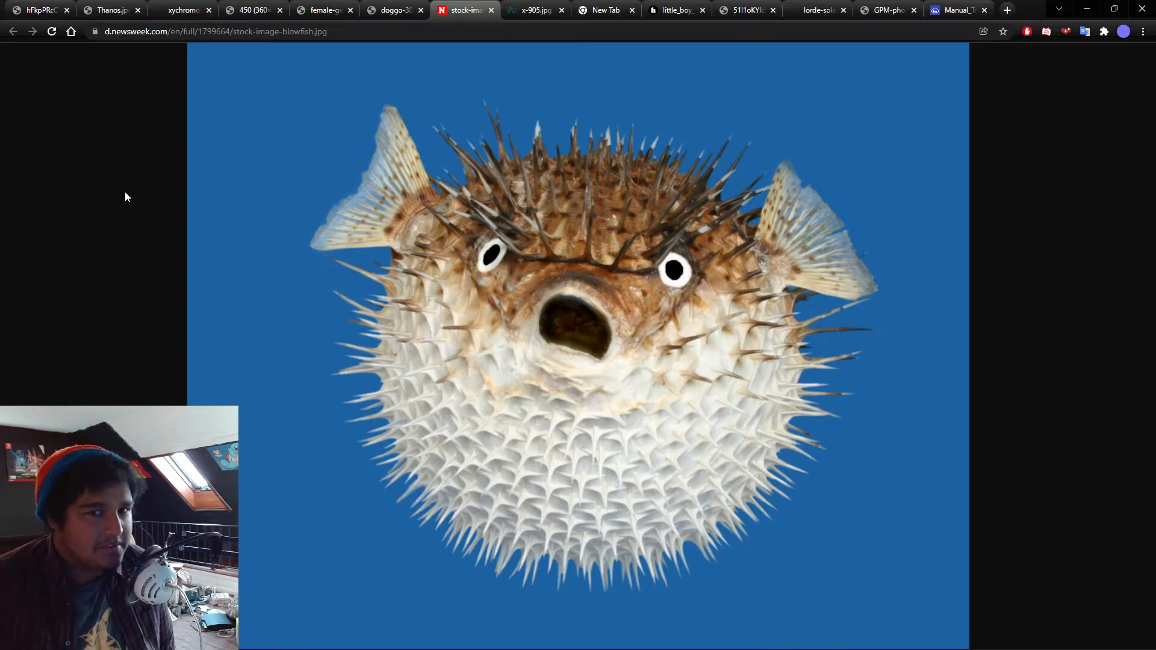
{"action": "left_click", "coordinate": [531, 9]}
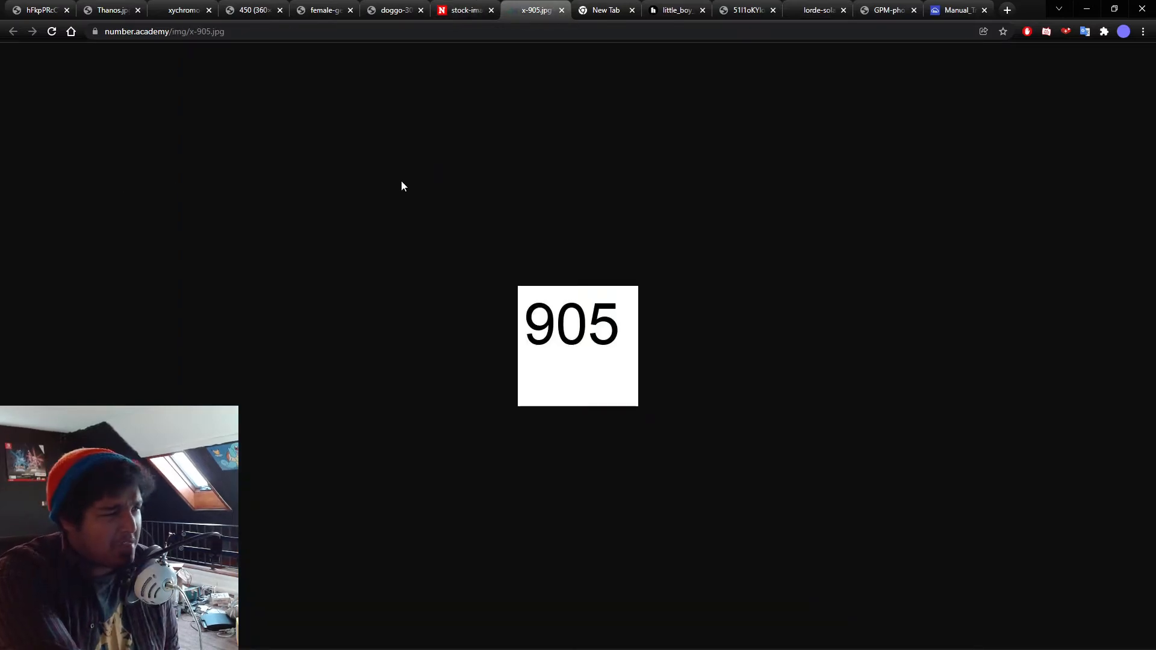
{"action": "mouse_move", "coordinate": [396, 239]}
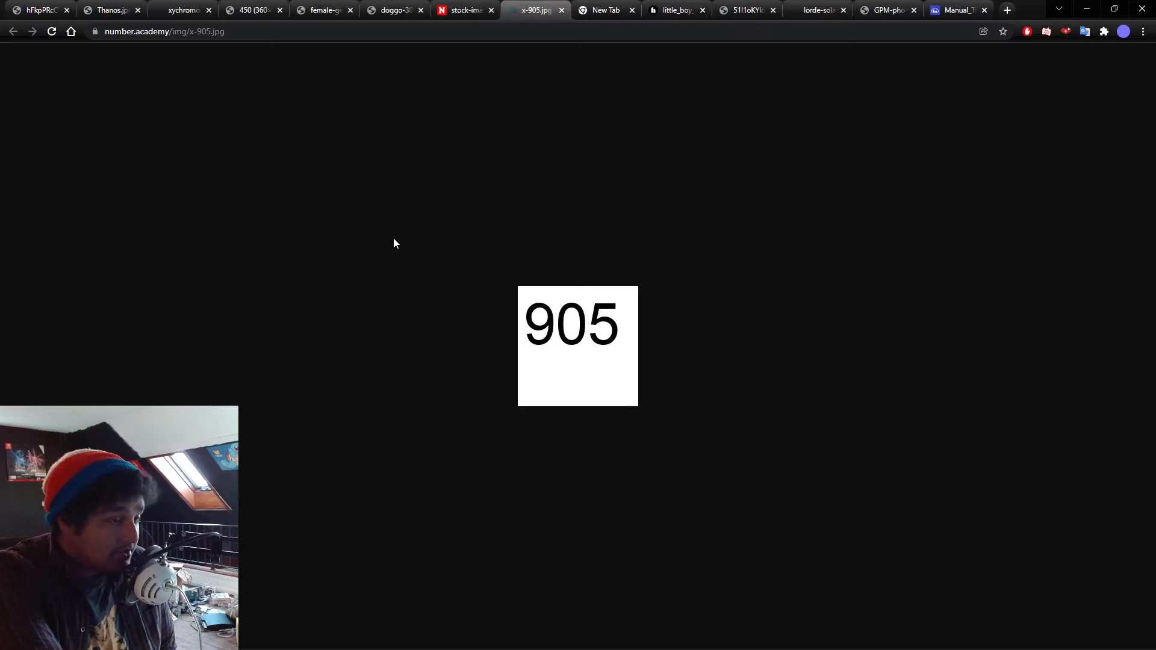
Step: Show the child's leg in a plaster cast, then the 'No More Growling' lion book cover
{"action": "left_click", "coordinate": [672, 10]}
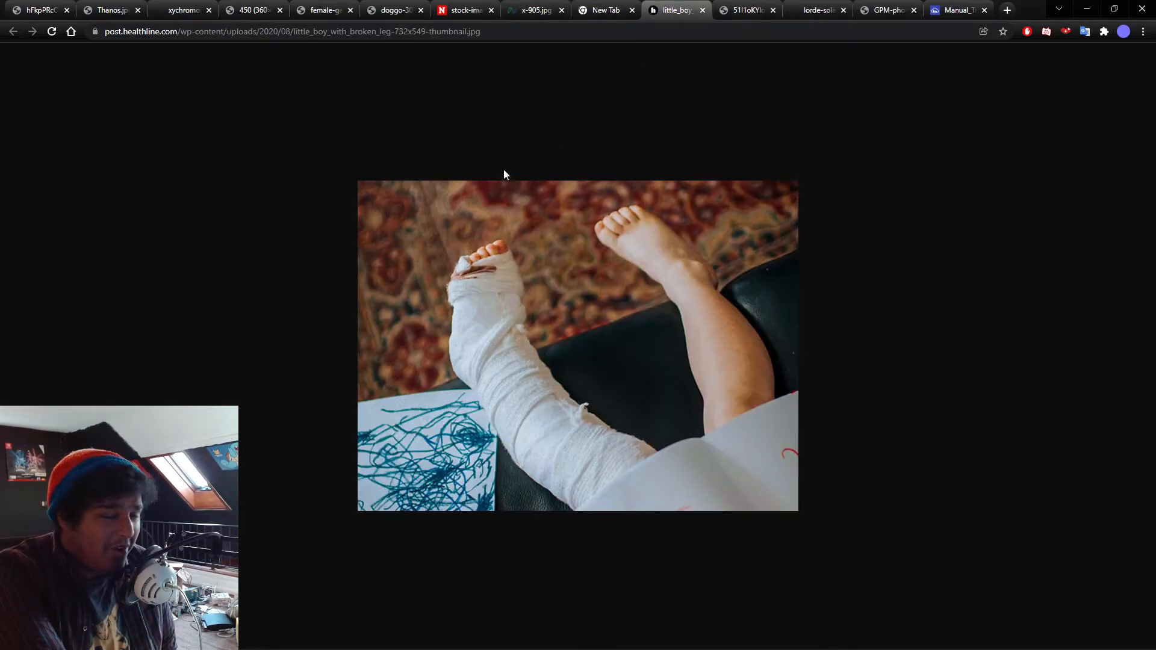
{"action": "mouse_move", "coordinate": [359, 170]}
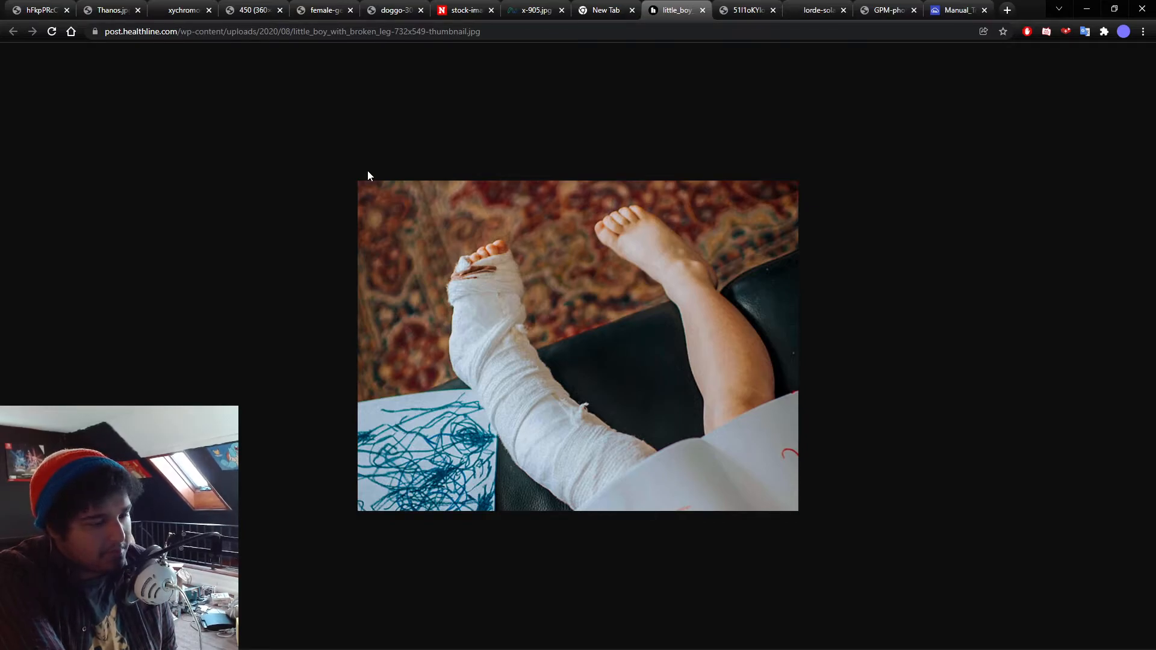
{"action": "mouse_move", "coordinate": [581, 341]}
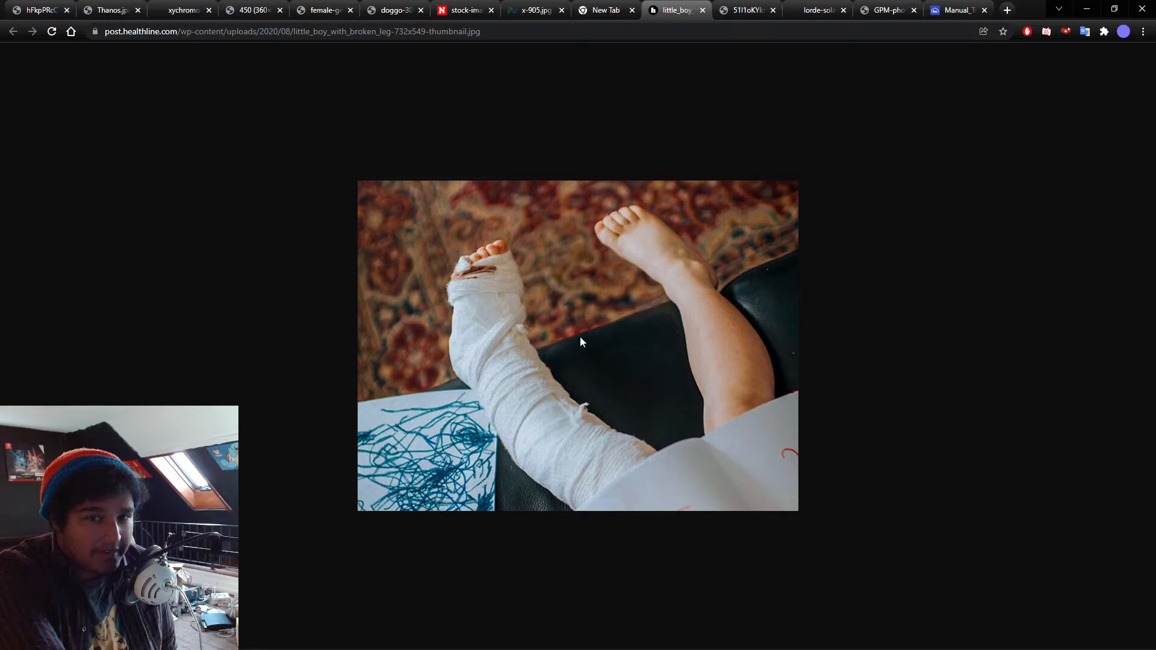
{"action": "mouse_move", "coordinate": [485, 266]}
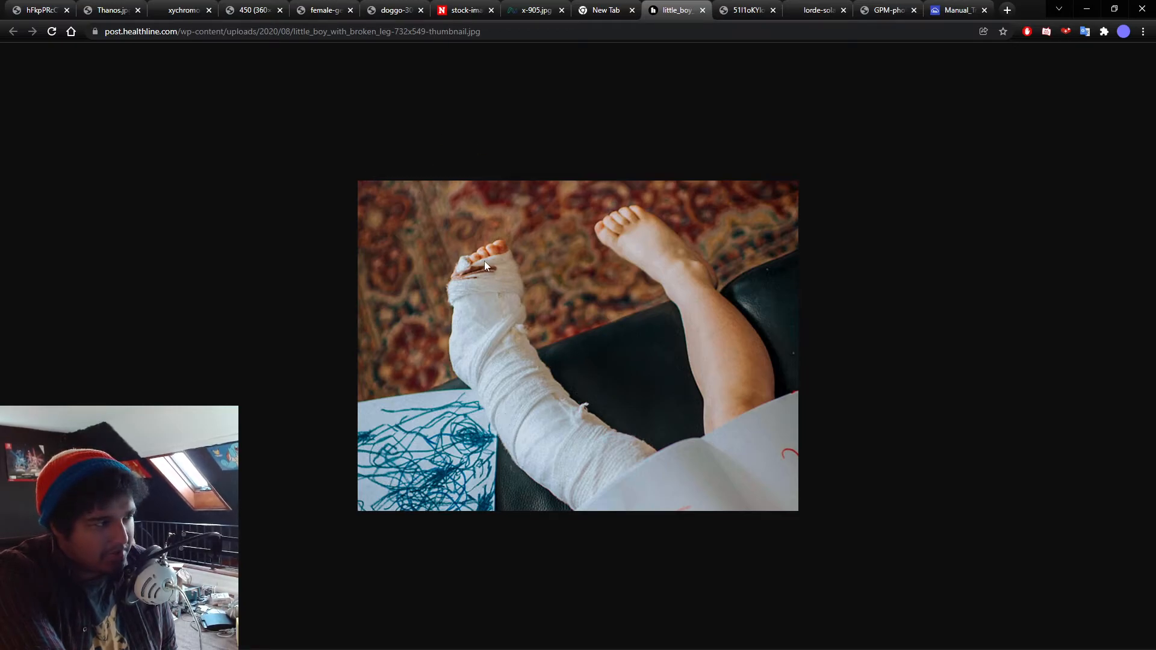
{"action": "mouse_move", "coordinate": [526, 375]}
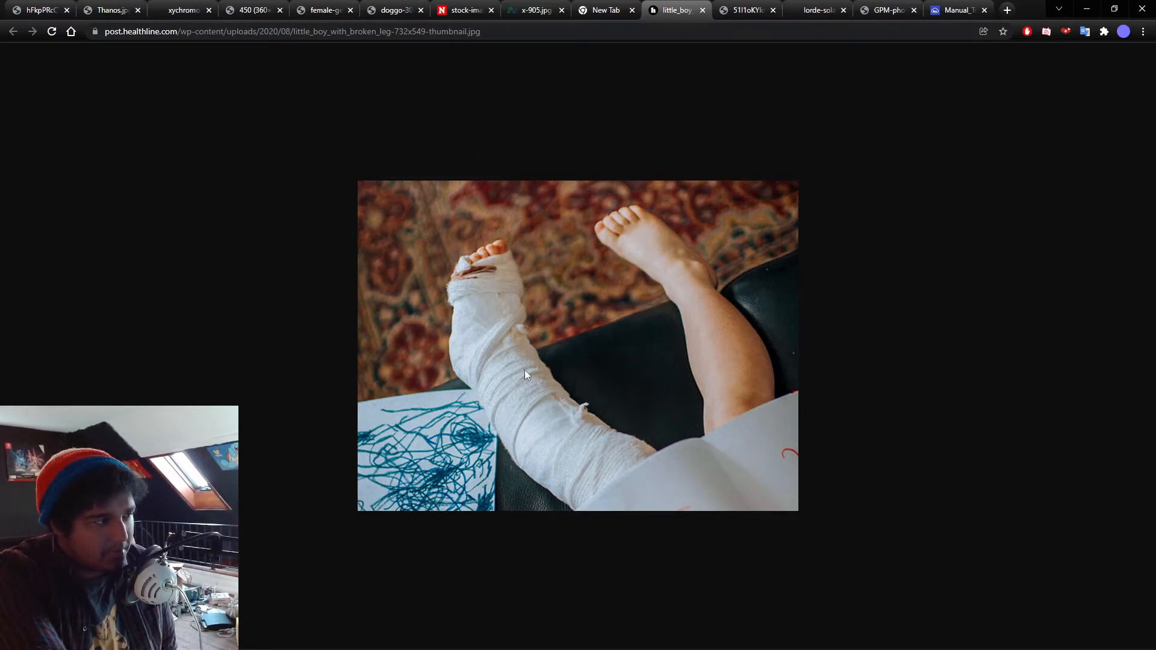
{"action": "mouse_move", "coordinate": [354, 340]}
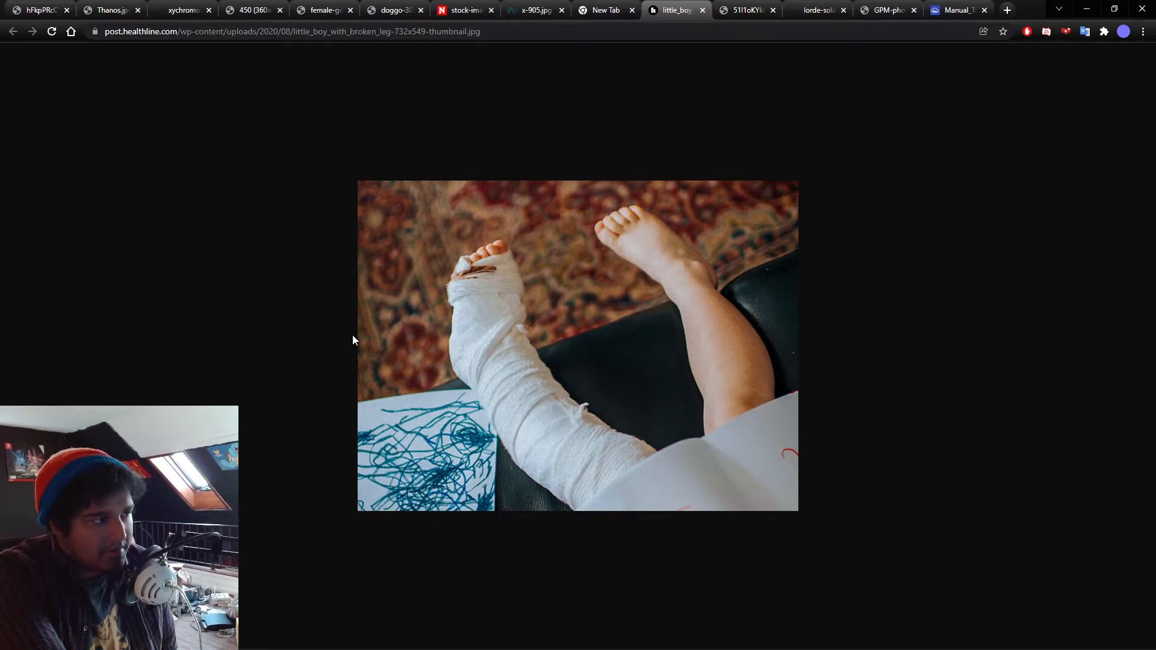
{"action": "mouse_move", "coordinate": [704, 347]}
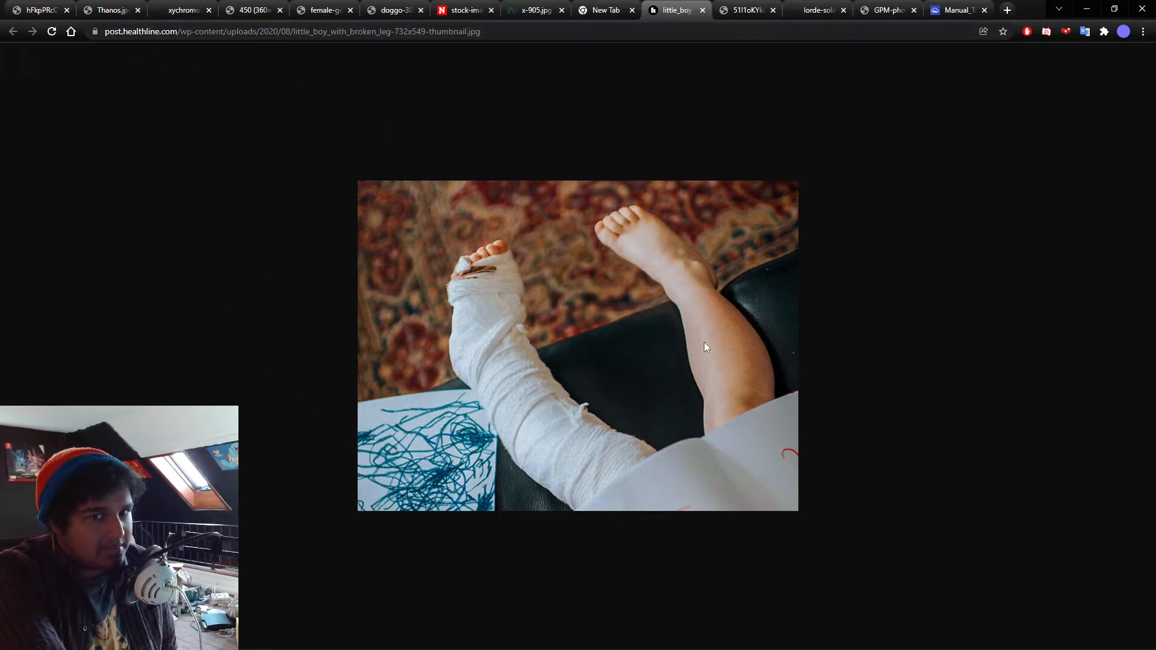
{"action": "mouse_move", "coordinate": [396, 169]}
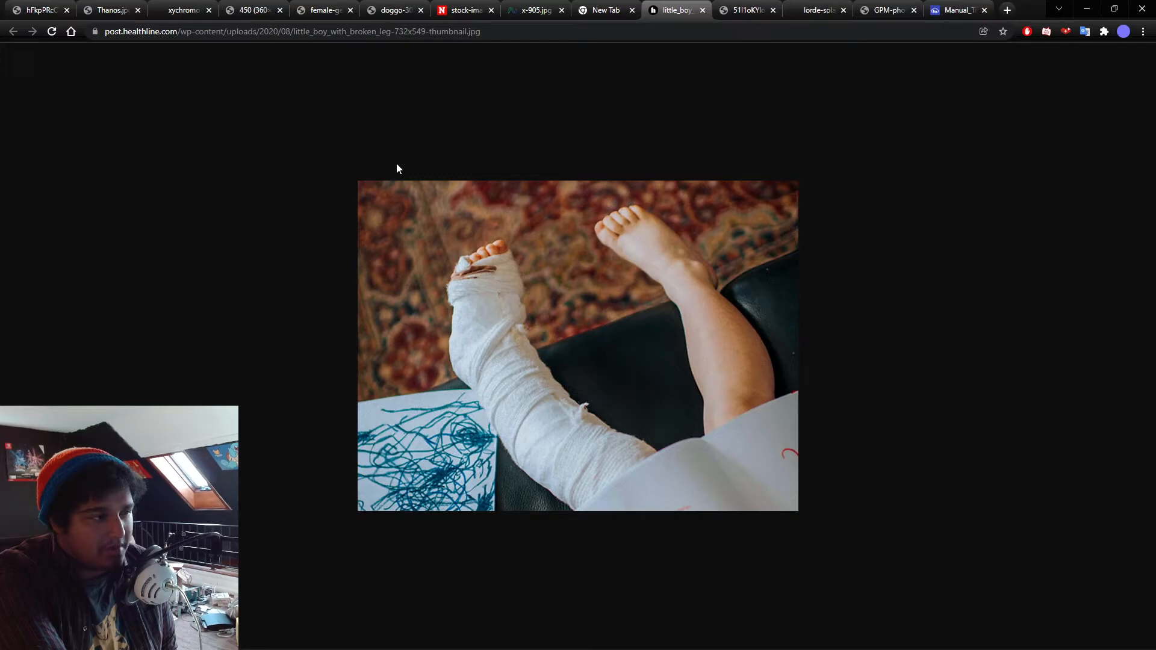
{"action": "mouse_move", "coordinate": [488, 173]}
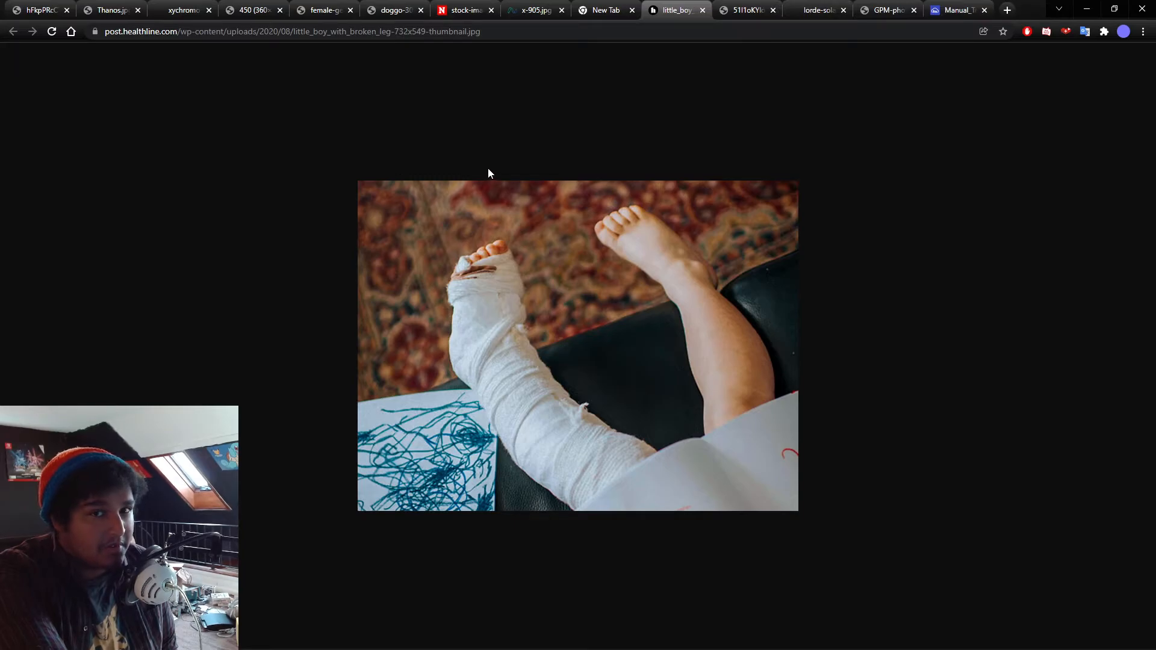
{"action": "left_click", "coordinate": [744, 10]}
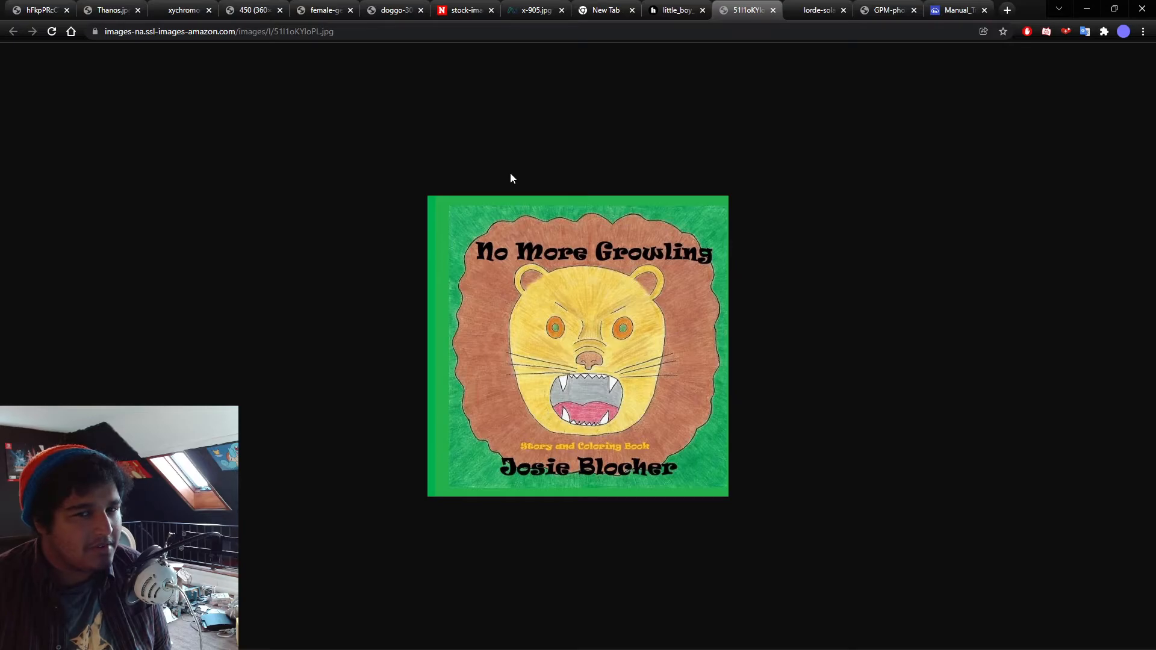
{"action": "mouse_move", "coordinate": [541, 425]}
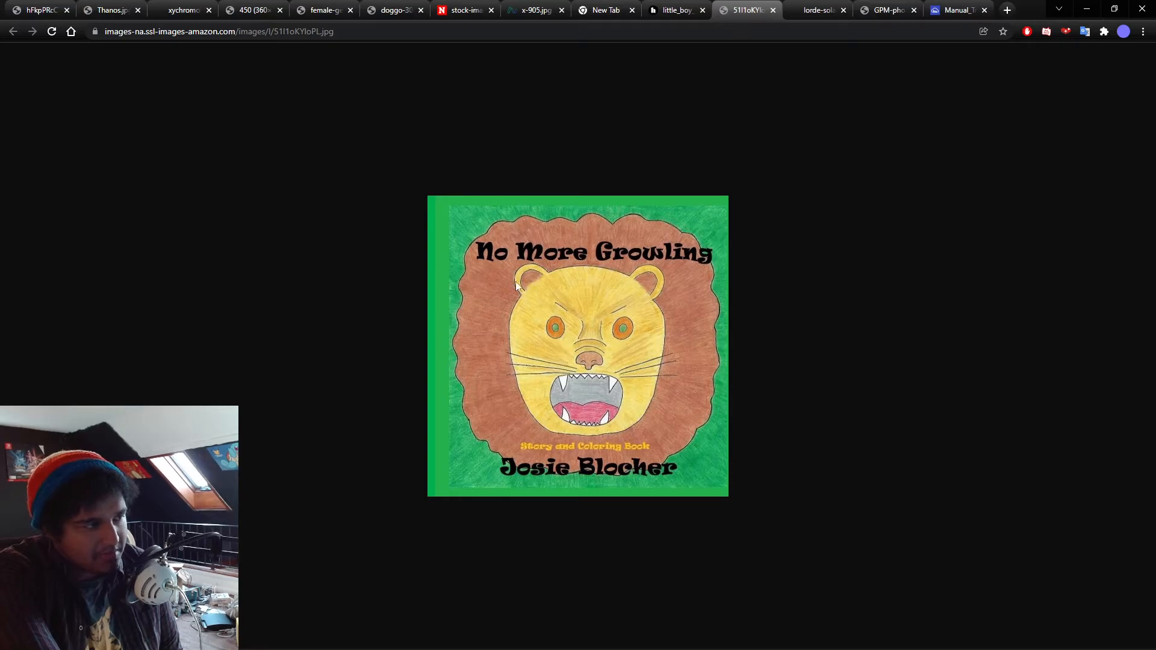
{"action": "mouse_move", "coordinate": [626, 235]}
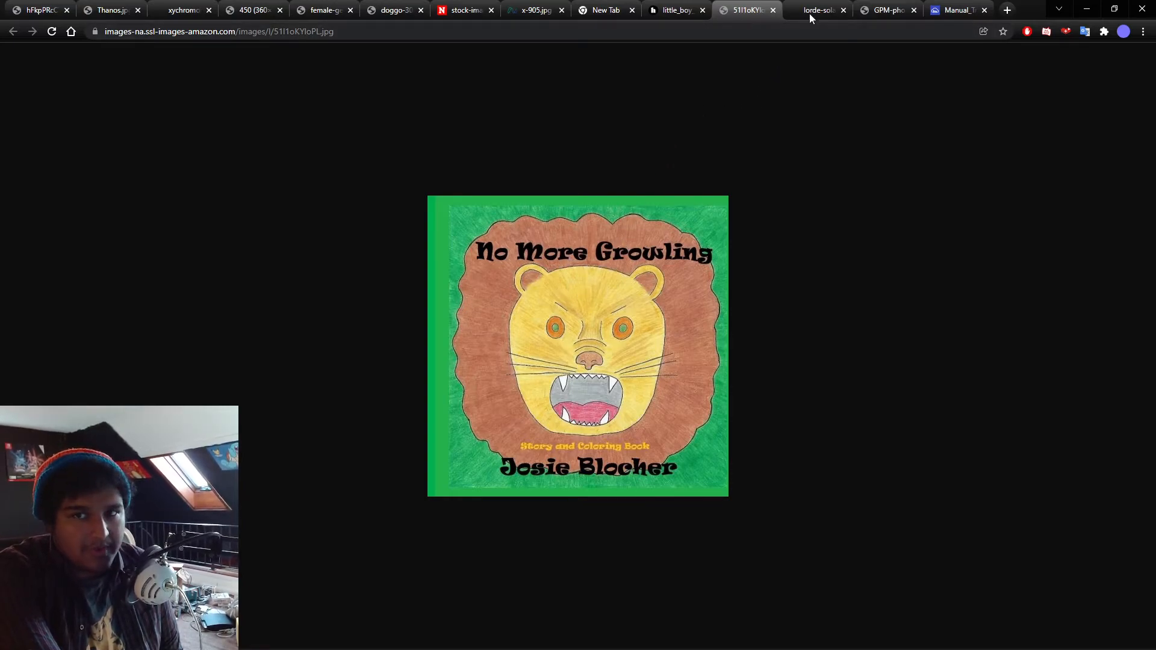
{"action": "mouse_move", "coordinate": [815, 11]}
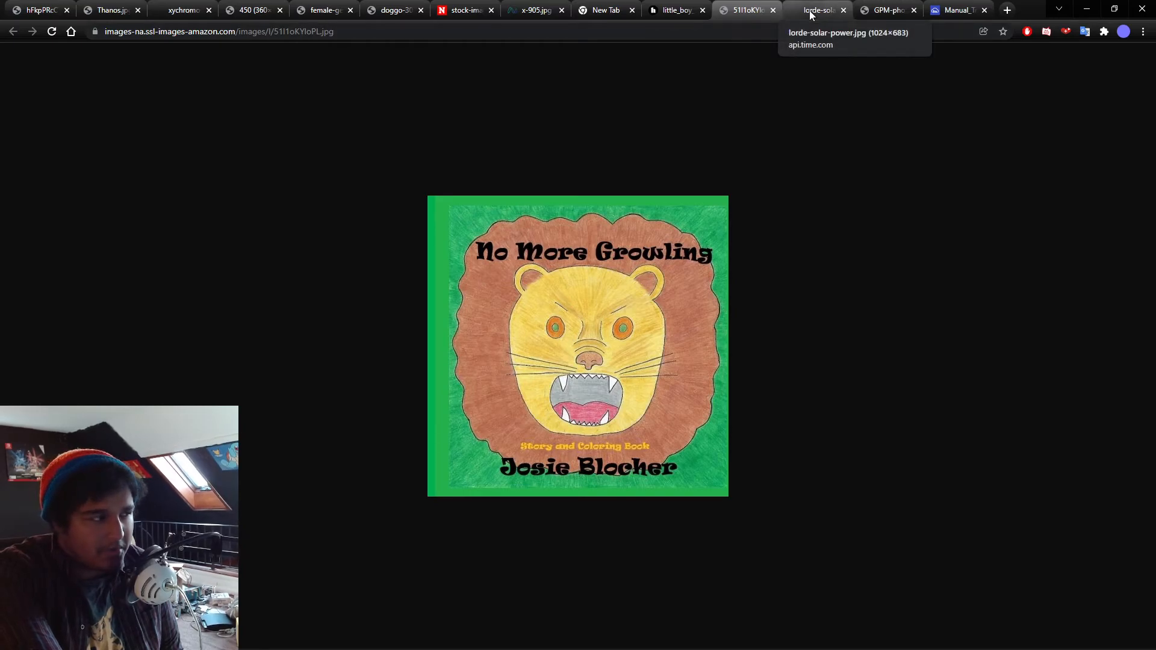
Step: Switch to the lorde-solar-power.jpg tab showing the singer in yellow
{"action": "left_click", "coordinate": [811, 10]}
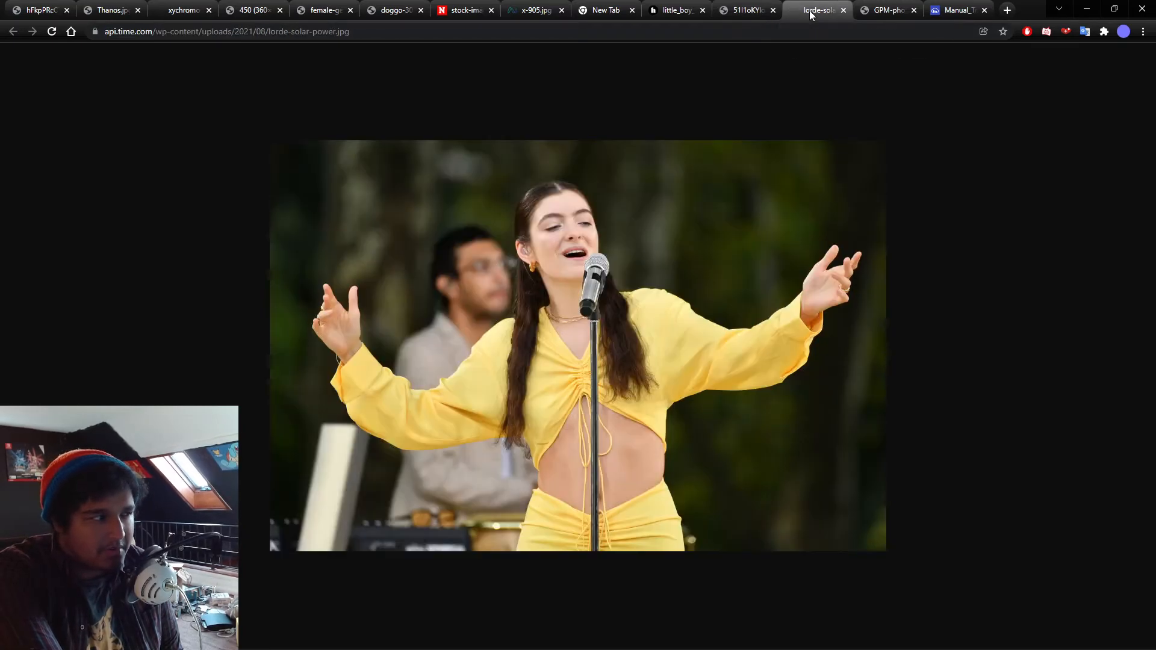
{"action": "mouse_move", "coordinate": [959, 206]}
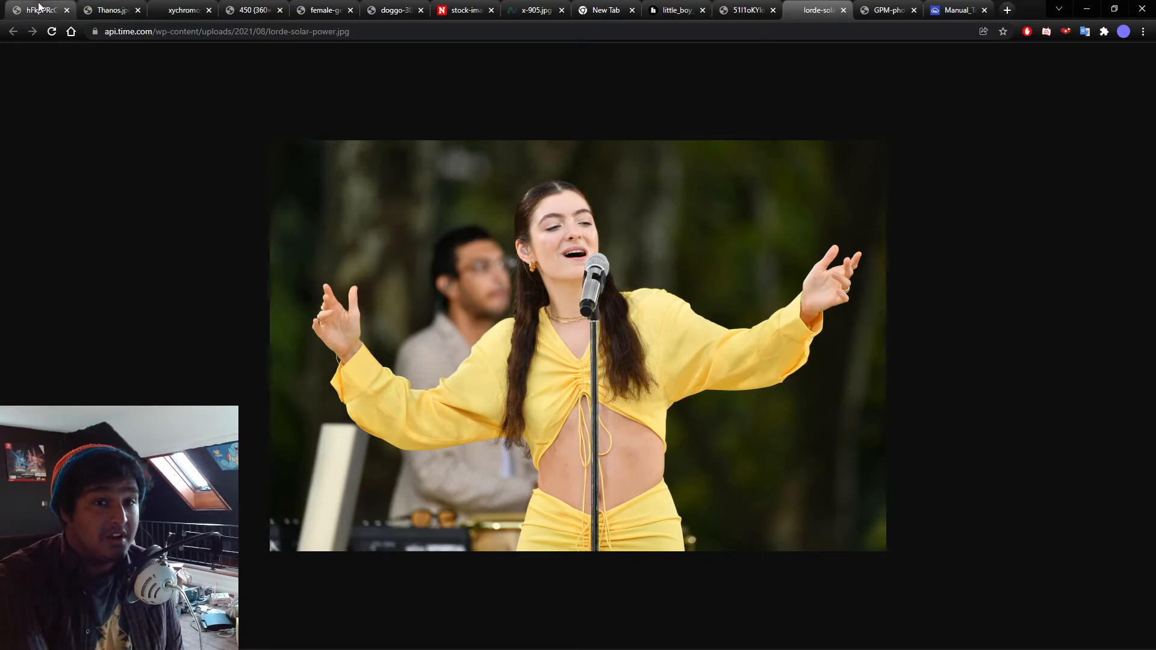
Step: Return to the first tab showing the Hulk wearing glasses in a kitchen
{"action": "left_click", "coordinate": [38, 9]}
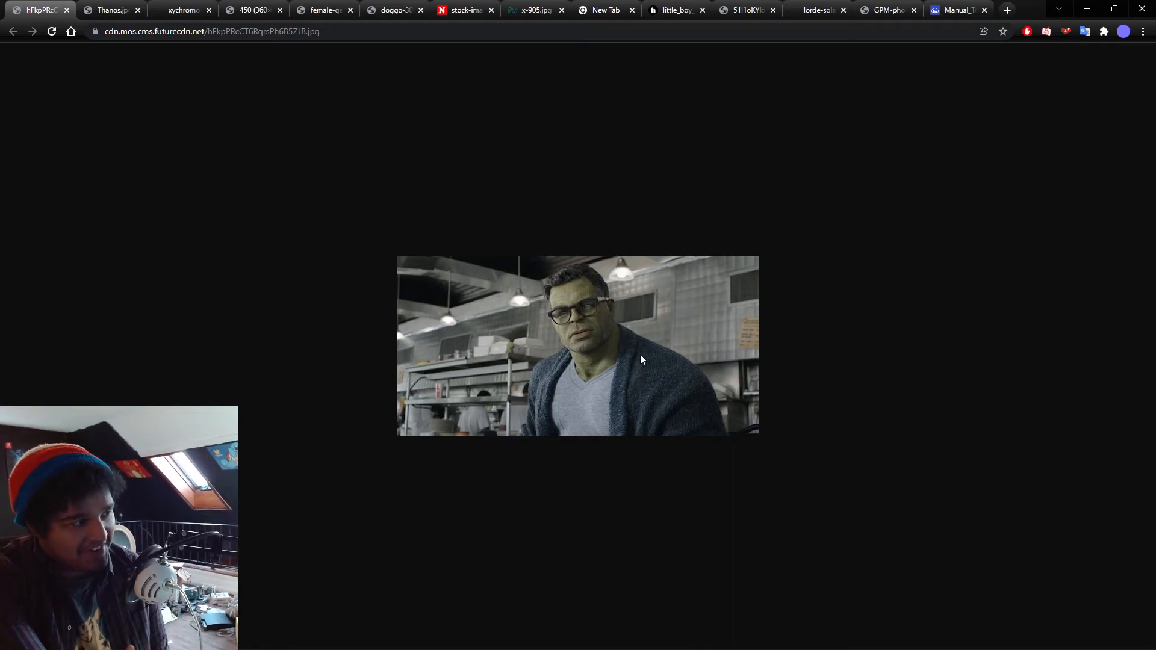
{"action": "mouse_move", "coordinate": [649, 209]}
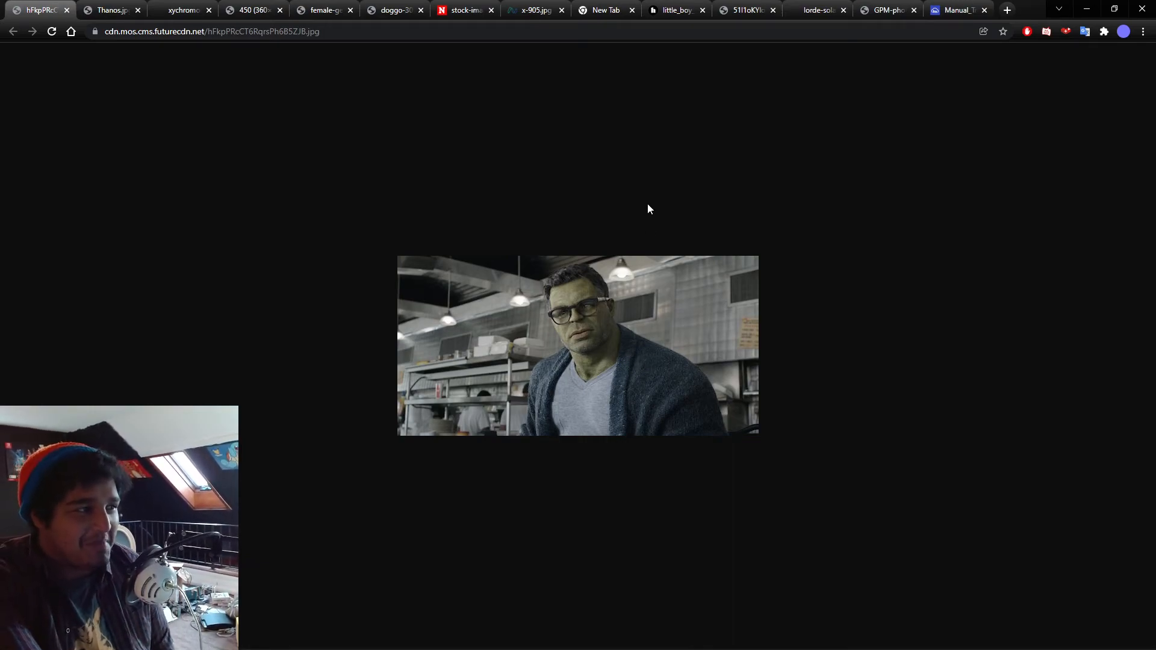
{"action": "mouse_move", "coordinate": [815, 9]}
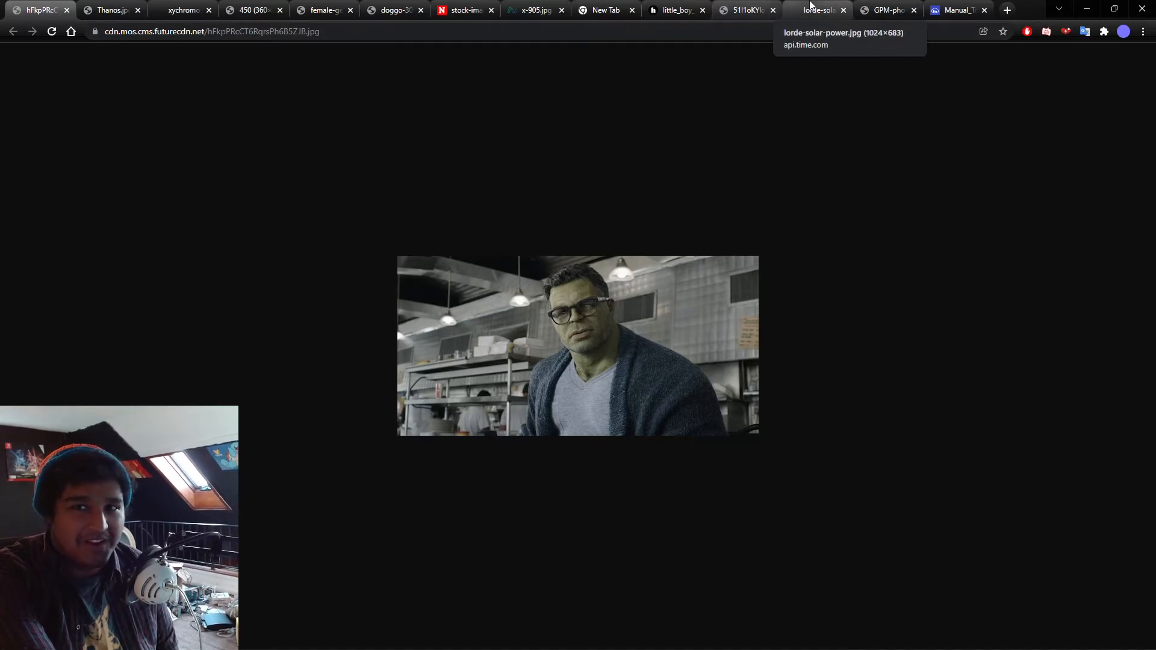
Step: Show the singer in yellow again, then the NASA tornado, storm and flood collage
{"action": "left_click", "coordinate": [815, 10]}
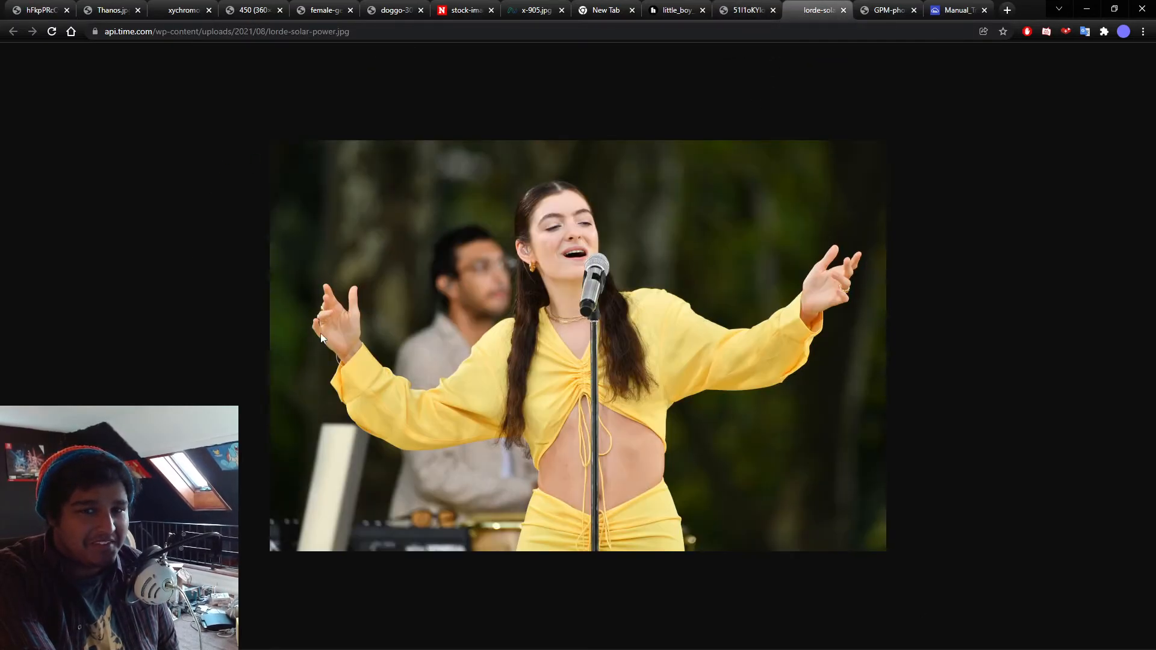
{"action": "mouse_move", "coordinate": [570, 238]}
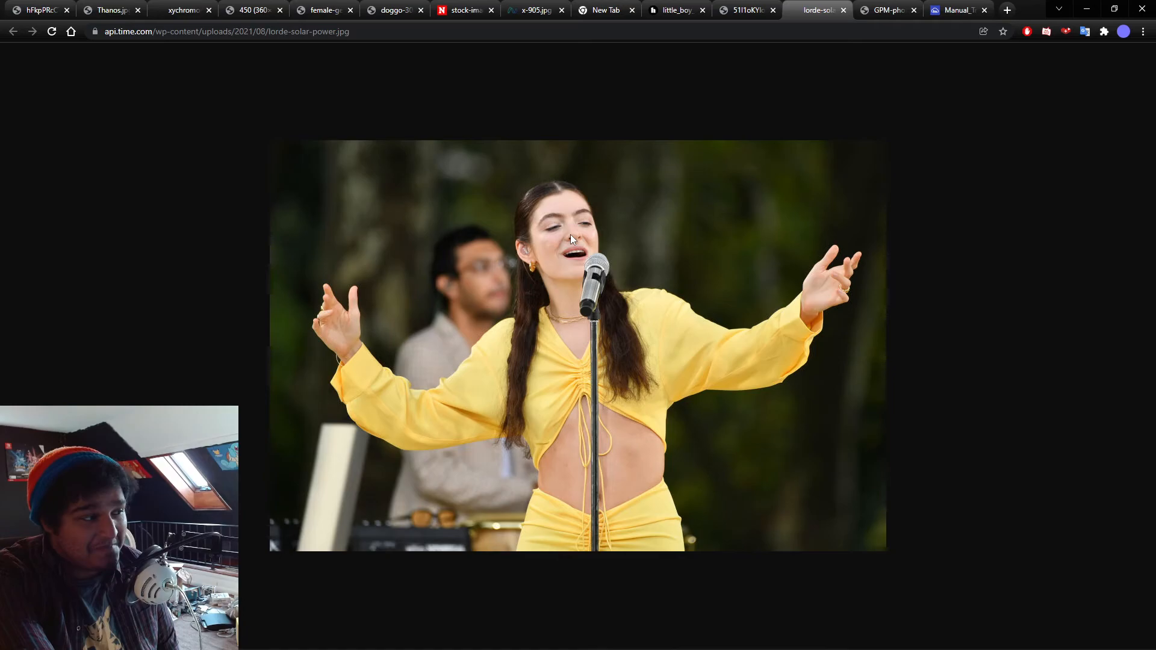
{"action": "mouse_move", "coordinate": [576, 261]}
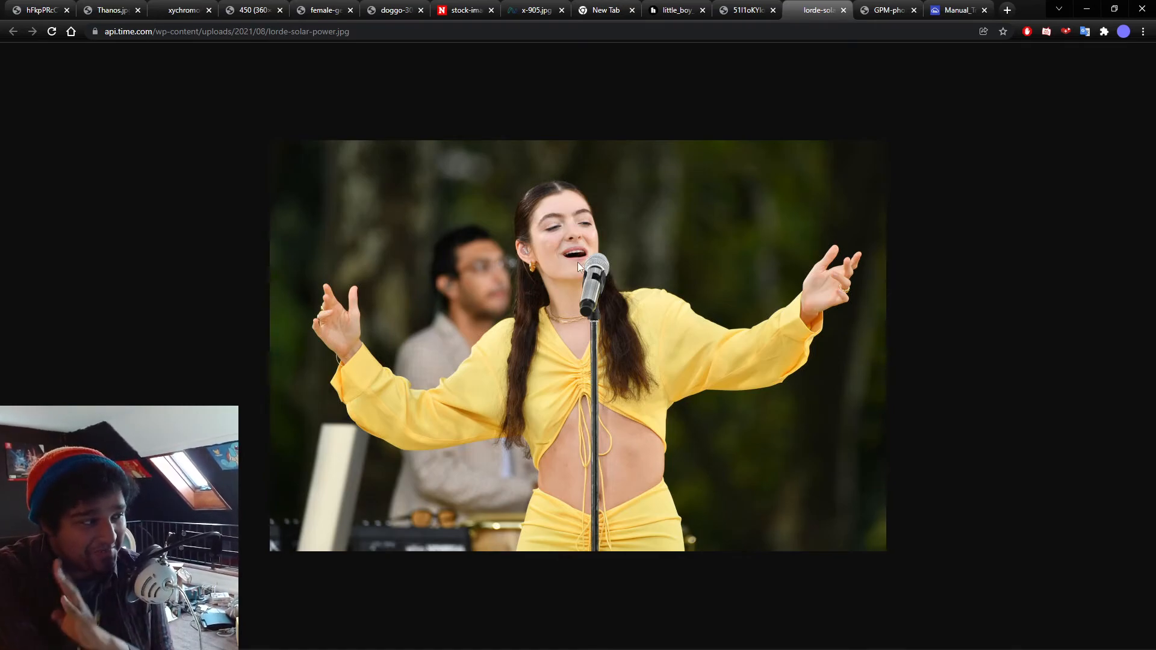
{"action": "mouse_move", "coordinate": [816, 60]}
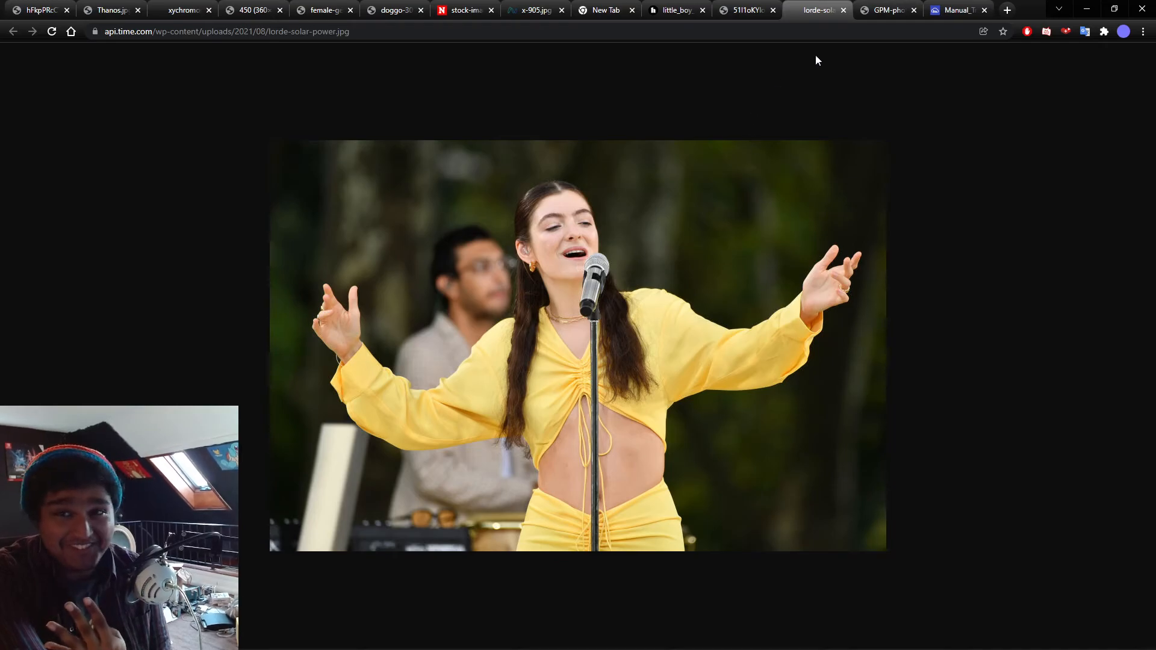
{"action": "left_click", "coordinate": [885, 10]}
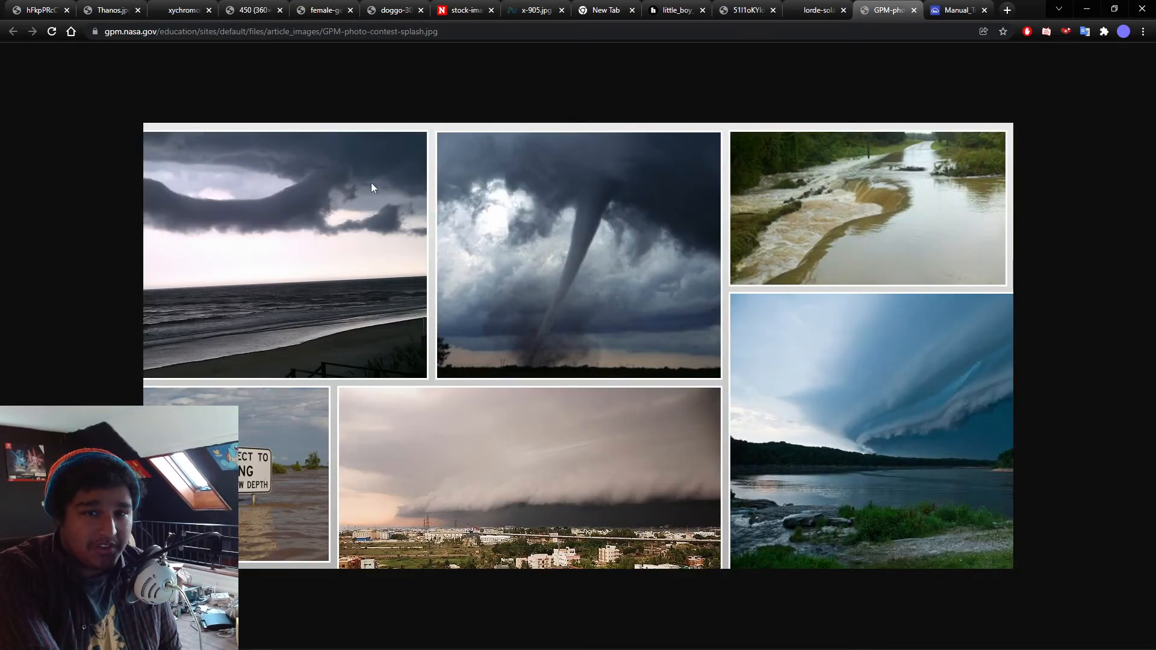
{"action": "mouse_move", "coordinate": [566, 465]}
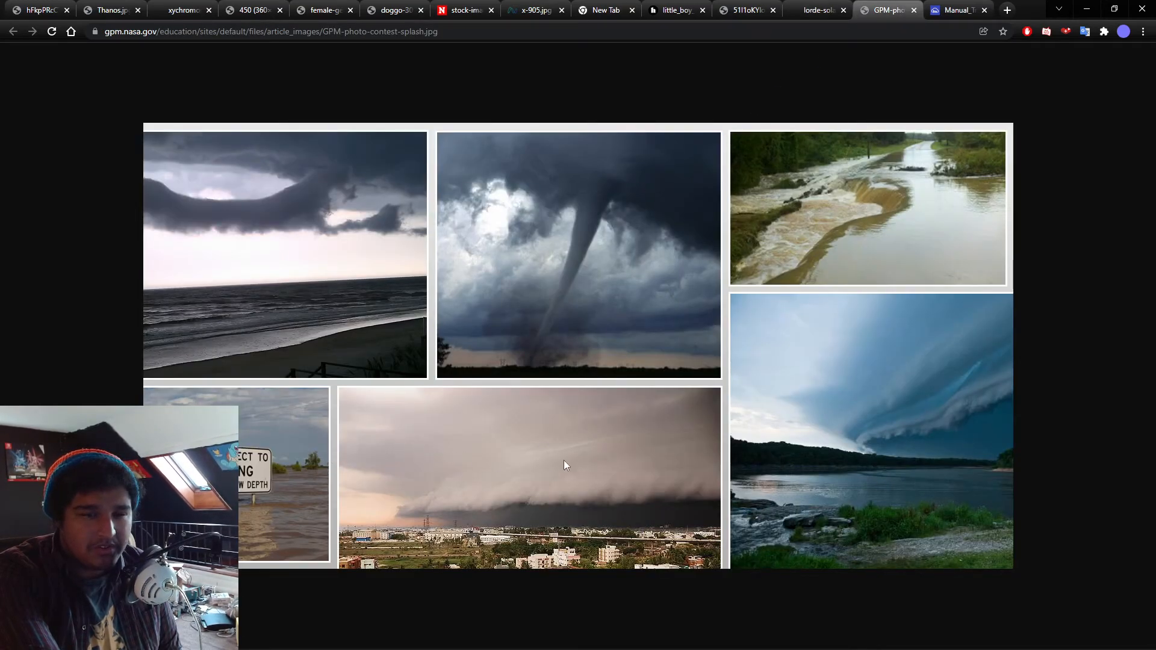
{"action": "mouse_move", "coordinate": [587, 494]}
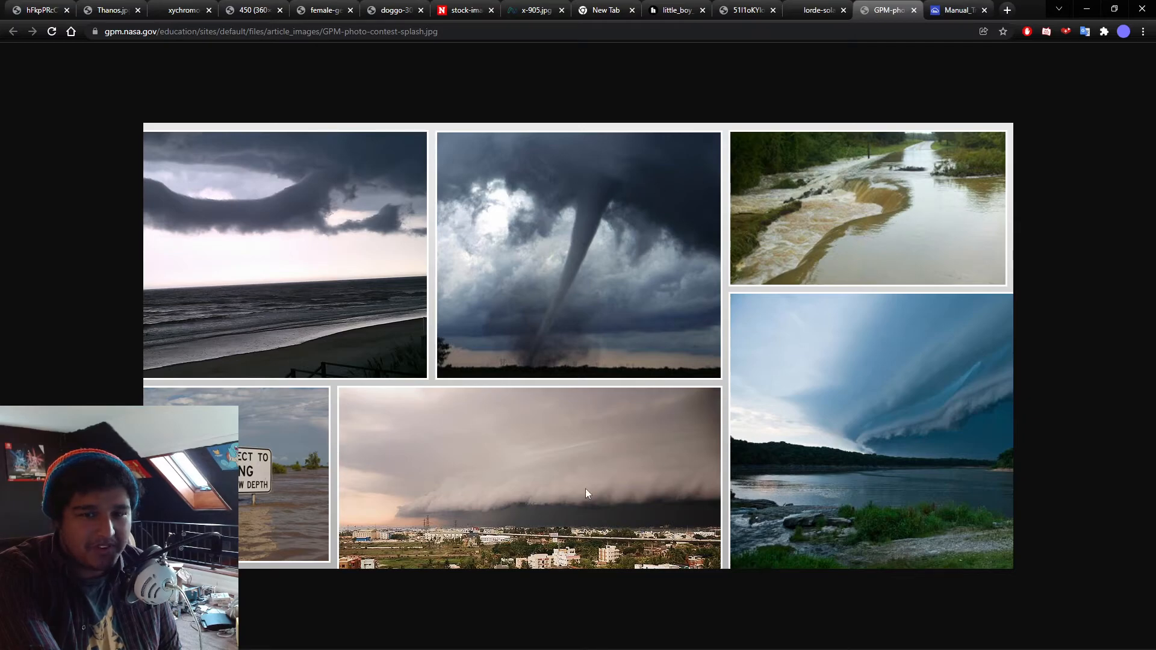
{"action": "mouse_move", "coordinate": [911, 446]}
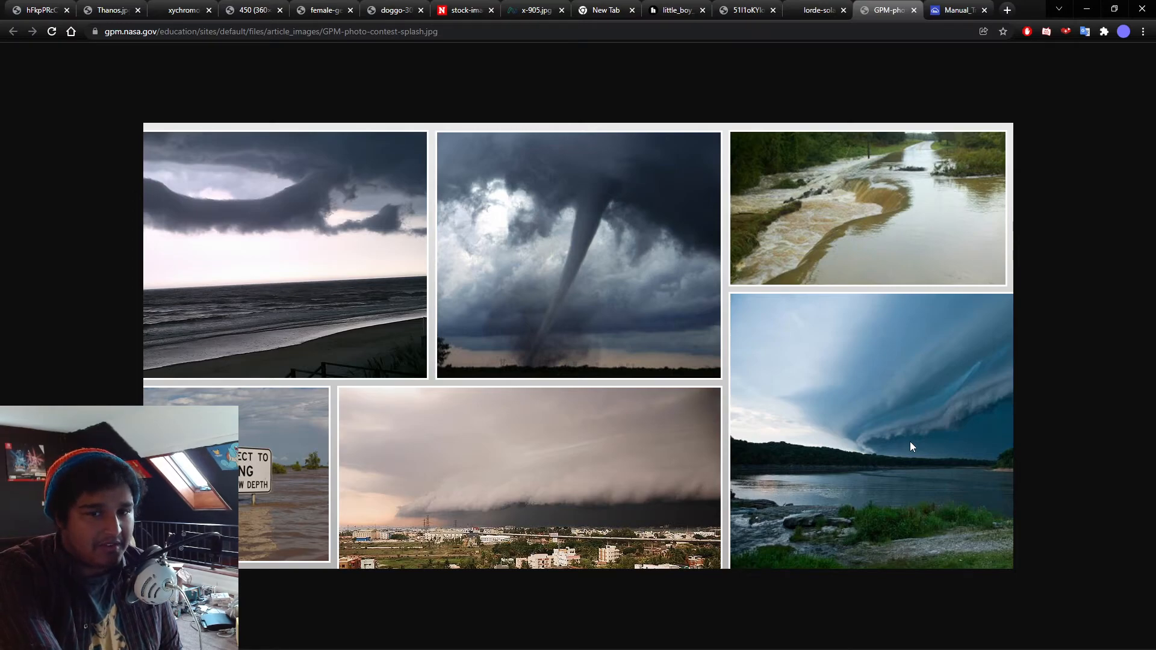
{"action": "mouse_move", "coordinate": [333, 571]}
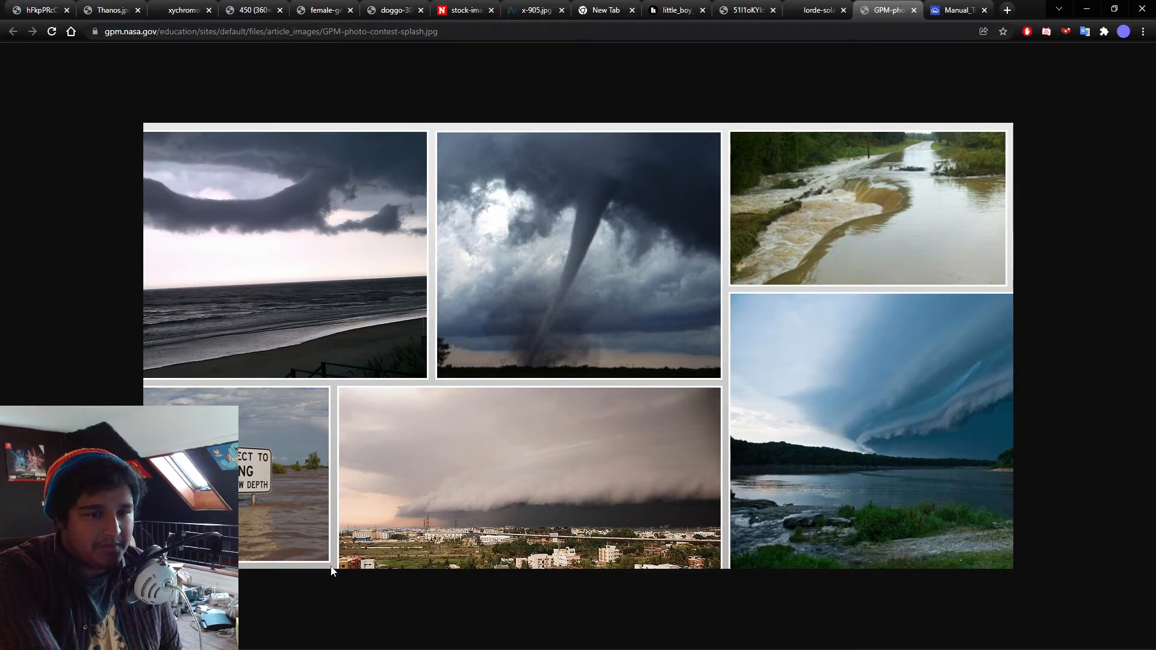
{"action": "mouse_move", "coordinate": [627, 287]}
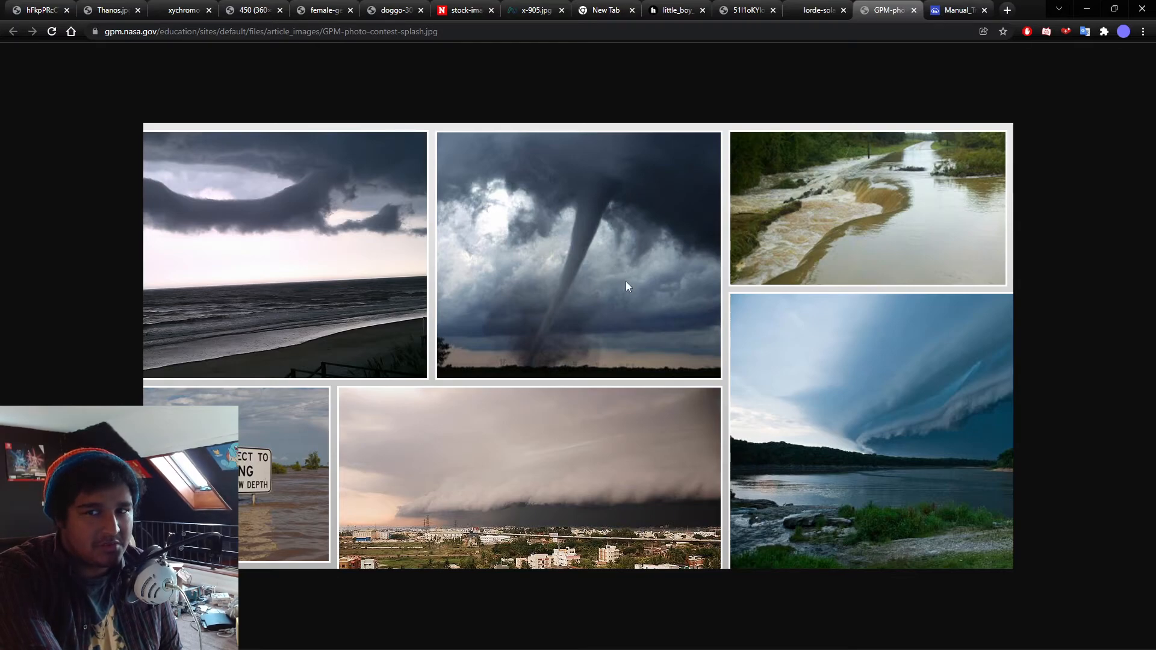
{"action": "mouse_move", "coordinate": [627, 290]}
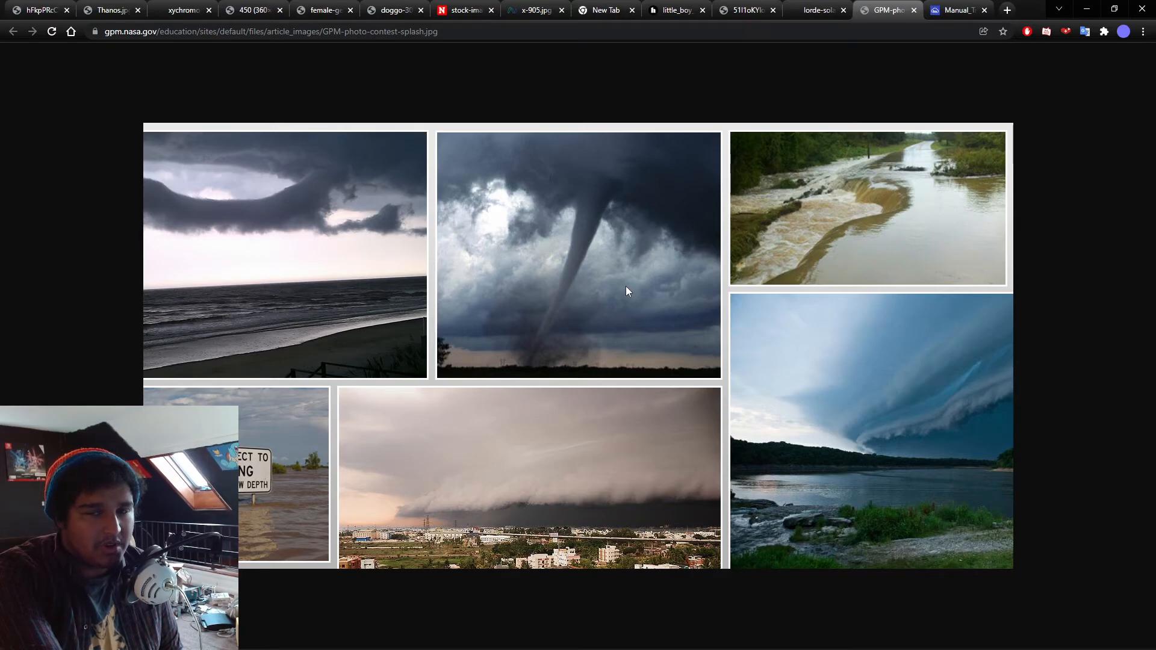
{"action": "mouse_move", "coordinate": [846, 238]}
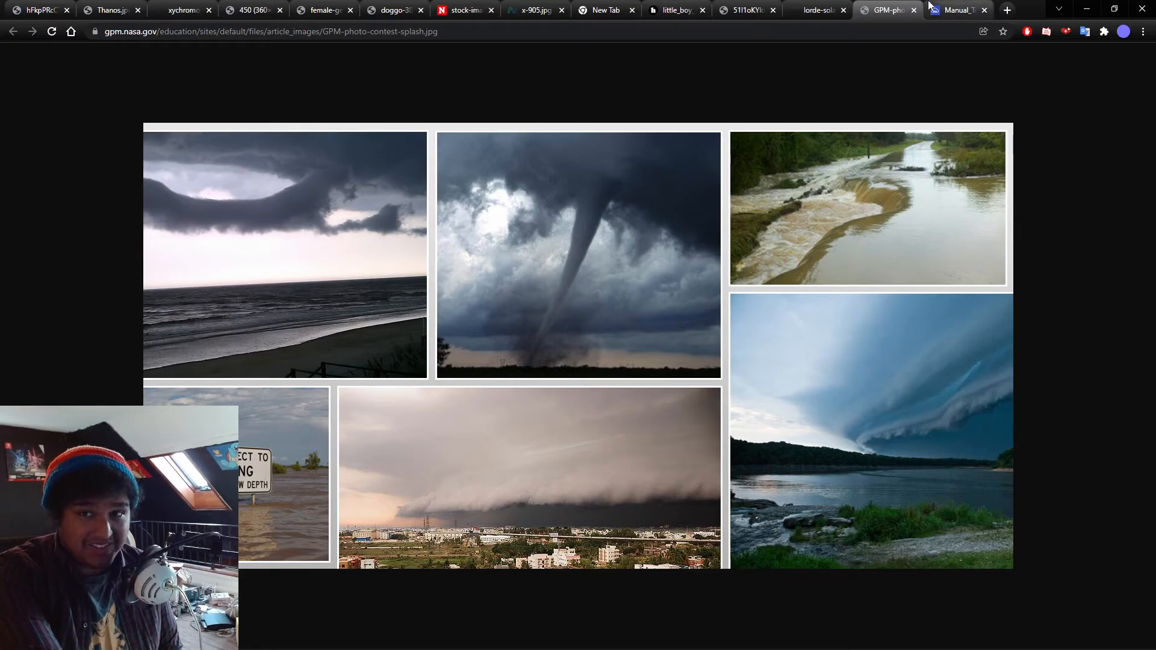
{"action": "mouse_move", "coordinate": [956, 11]}
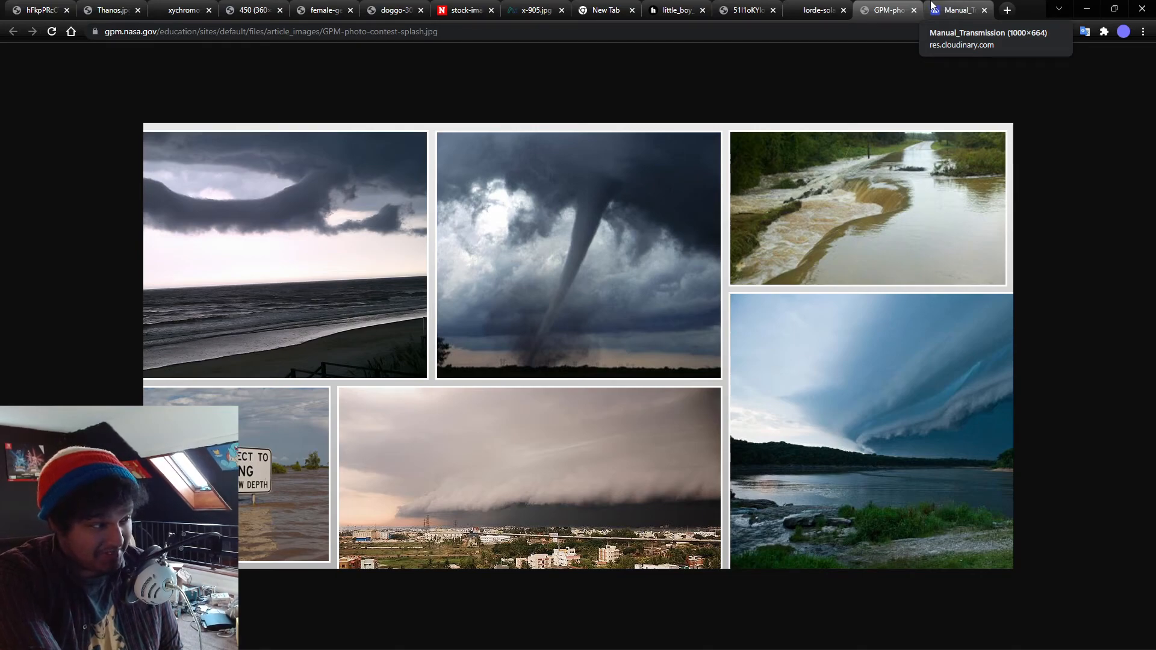
{"action": "mouse_move", "coordinate": [885, 9]}
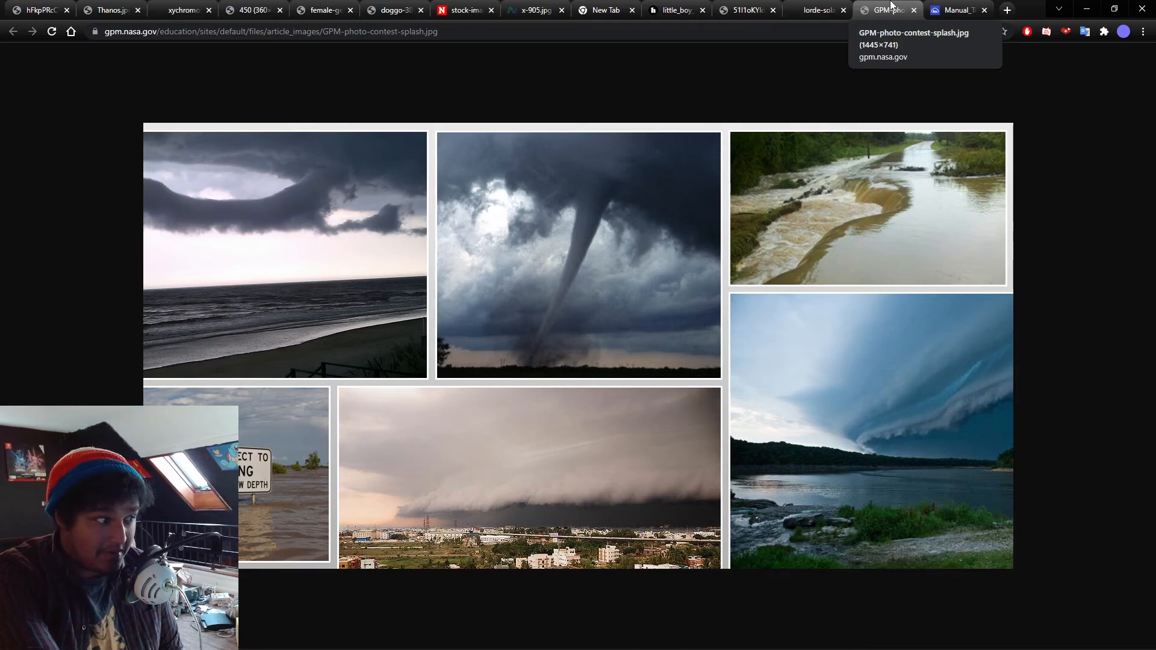
{"action": "mouse_move", "coordinate": [444, 237]}
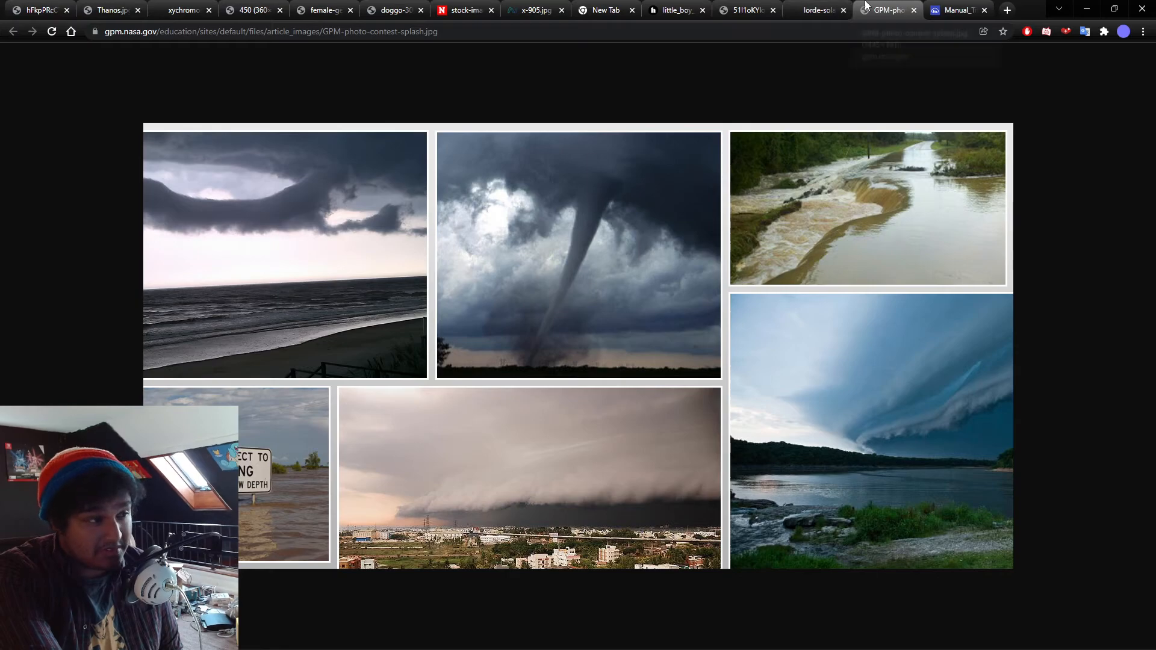
{"action": "mouse_move", "coordinate": [852, 183]}
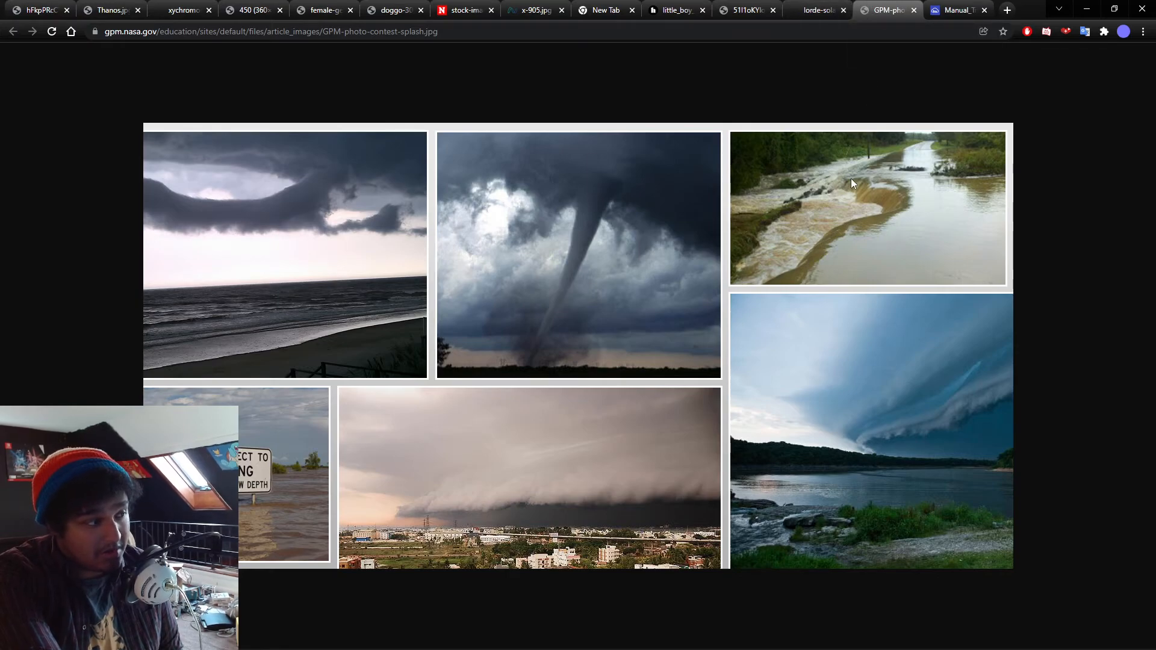
Step: Switch to the Manual_Transmission tab showing the six-speed gear stick close-up
{"action": "left_click", "coordinate": [956, 9]}
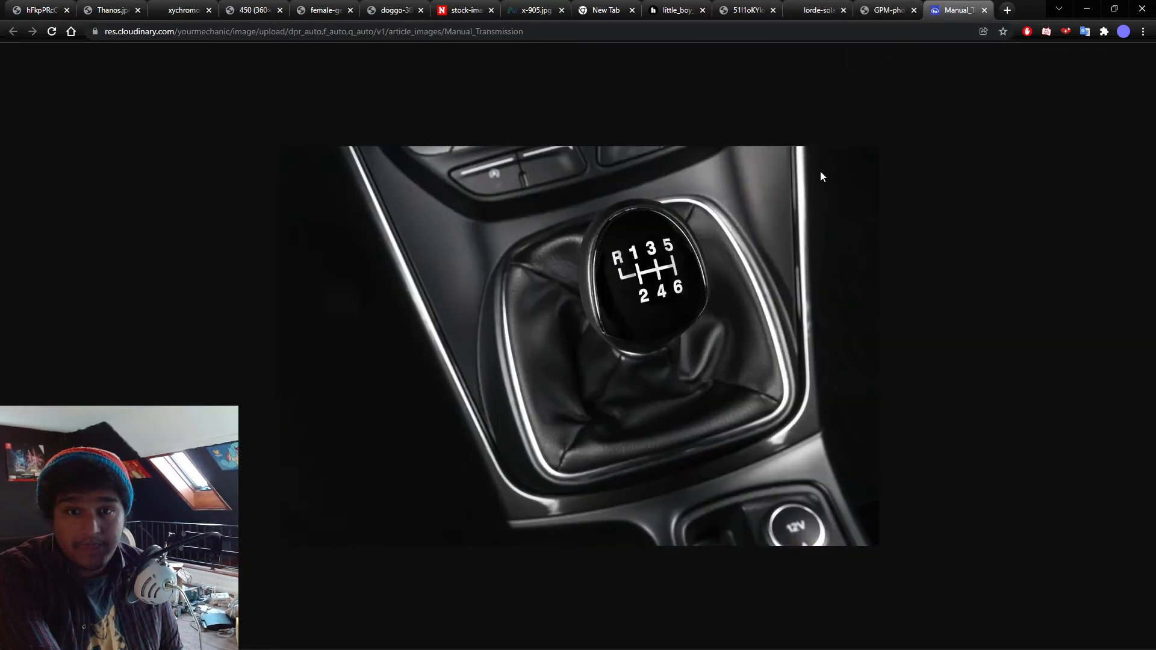
{"action": "mouse_move", "coordinate": [1066, 202]}
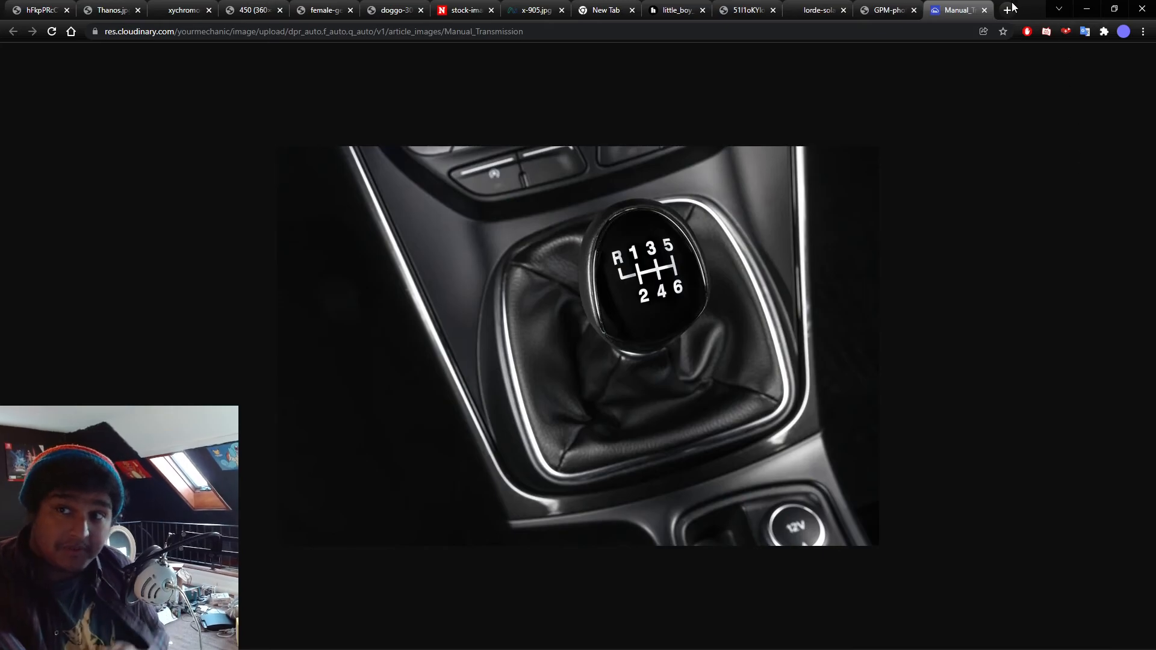
Step: Switch to the best-fps-games tab showing the Escape from Tarkov scoped-rifle screenshot
{"action": "left_click", "coordinate": [1006, 10]}
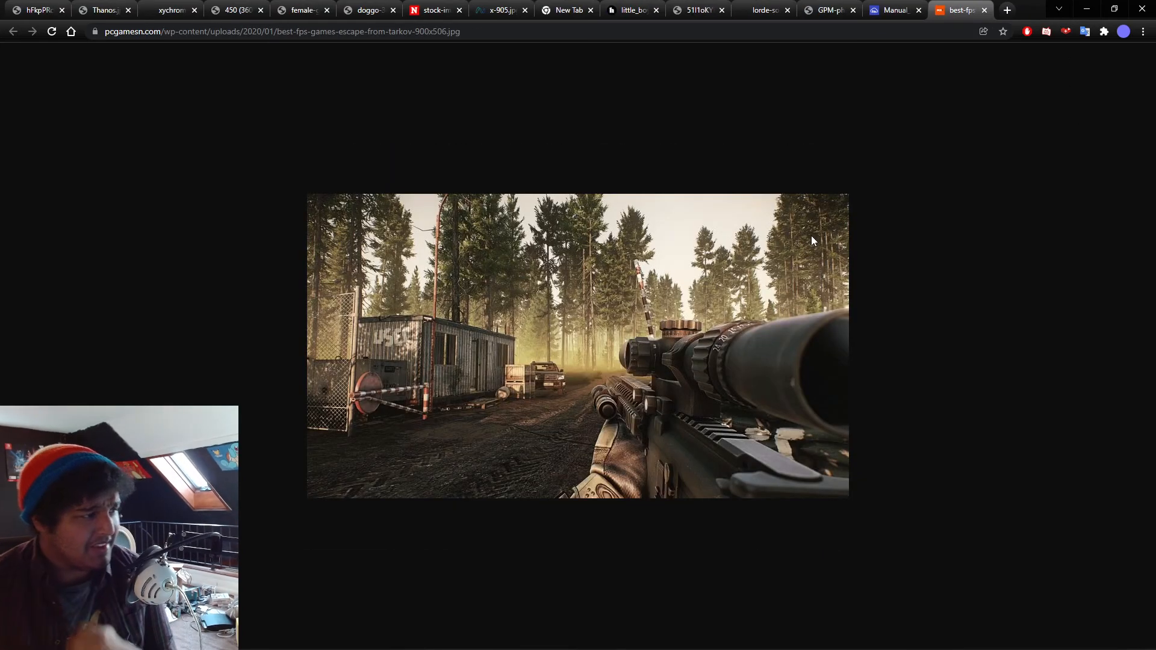